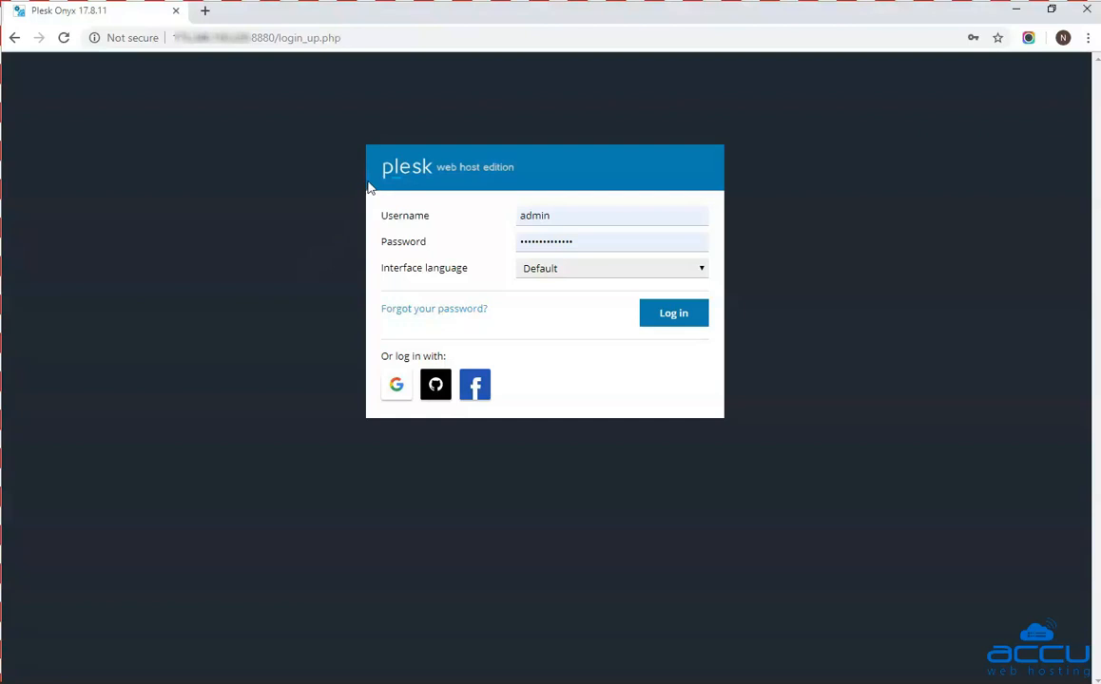
mouse_move(467, 195)
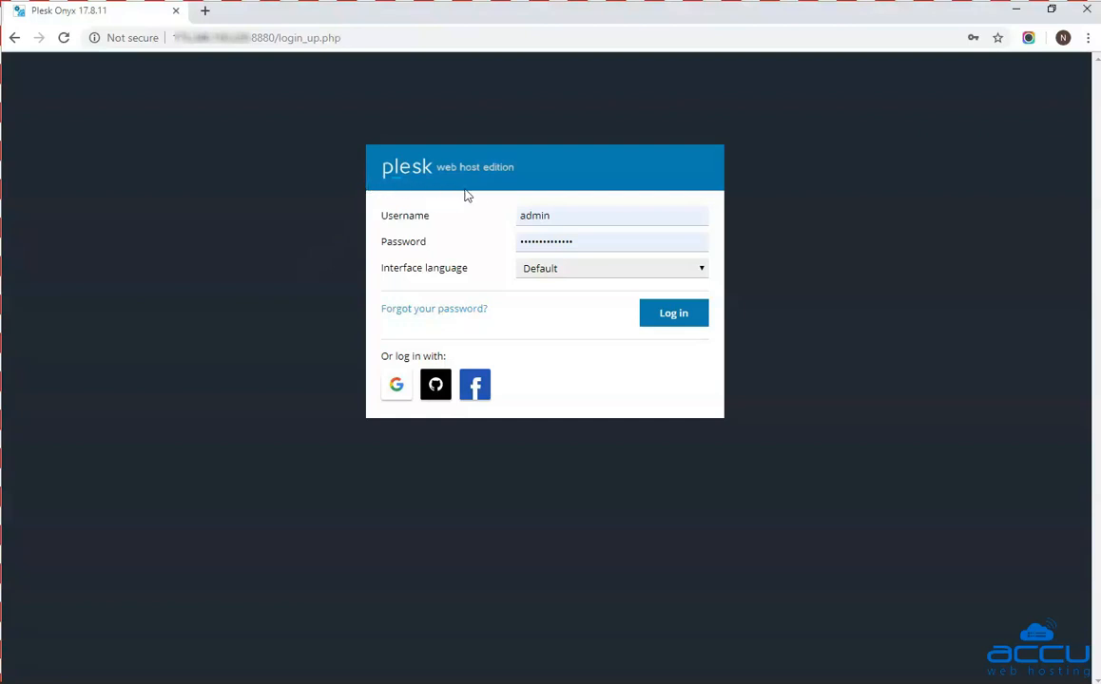
mouse_move(426, 238)
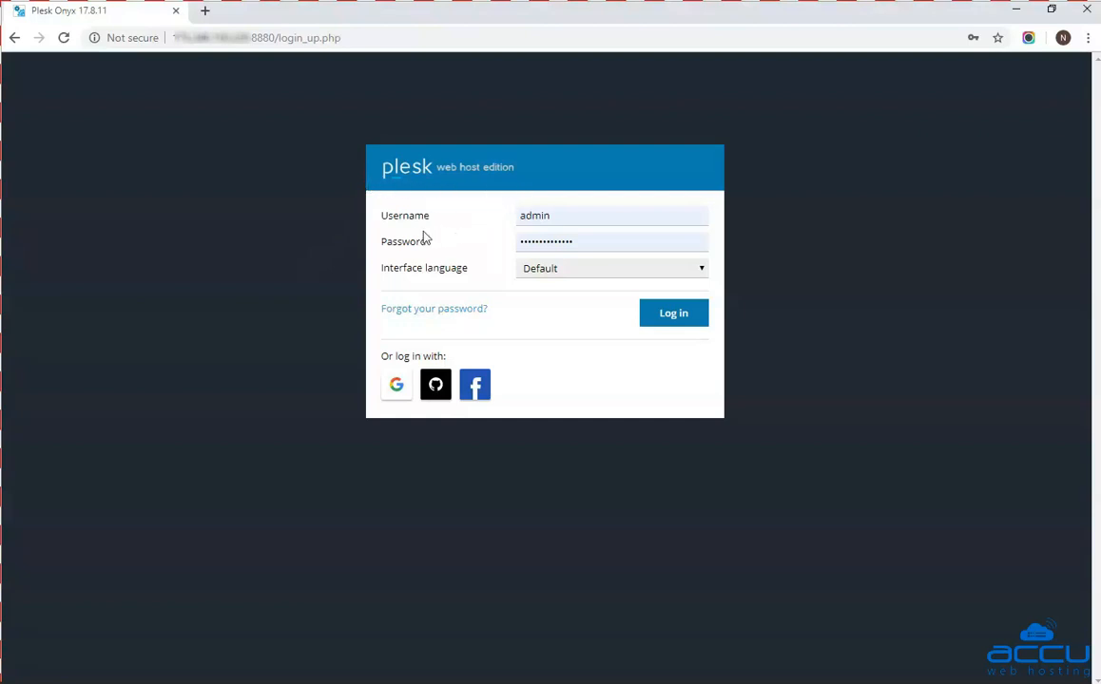
mouse_move(372, 228)
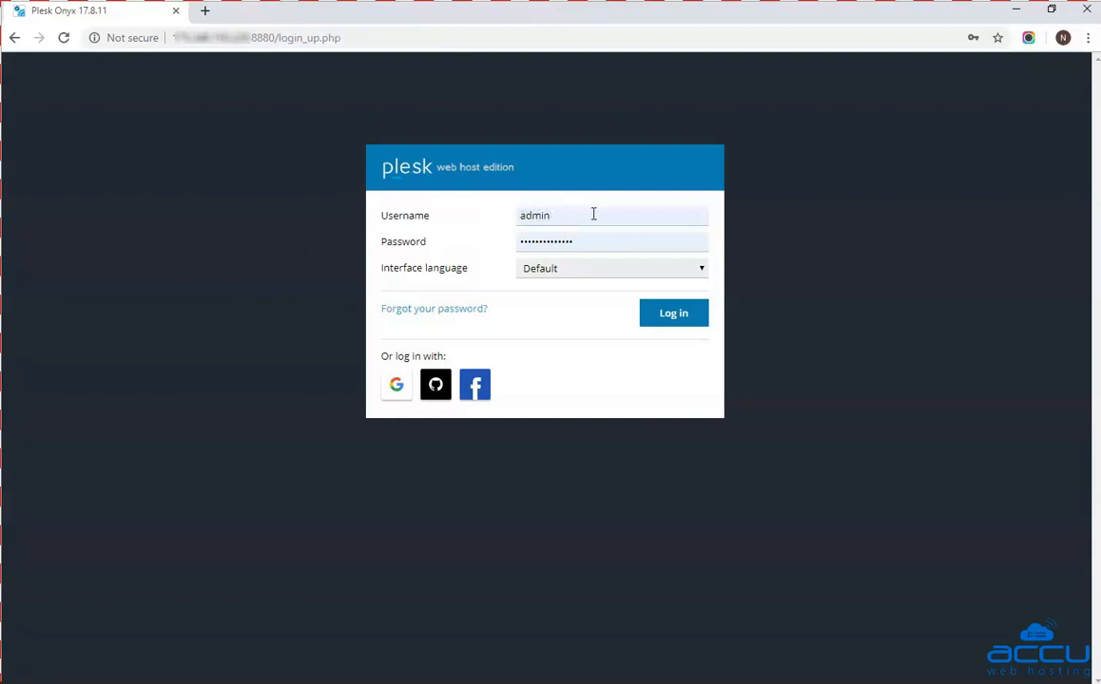
mouse_move(380, 258)
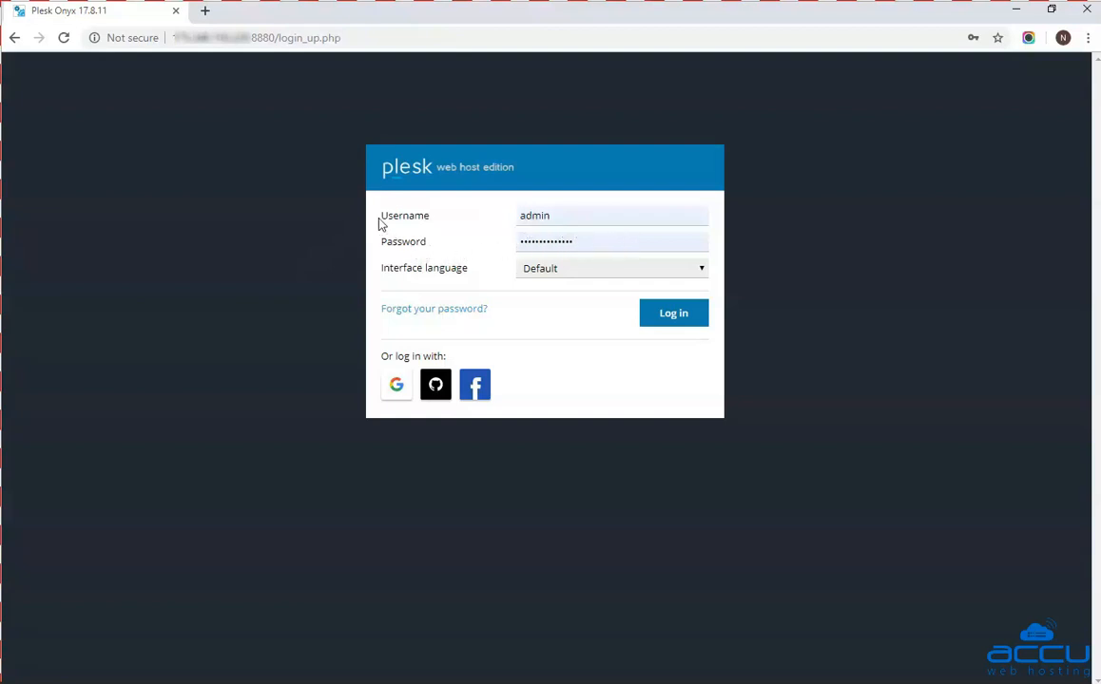
mouse_move(547, 338)
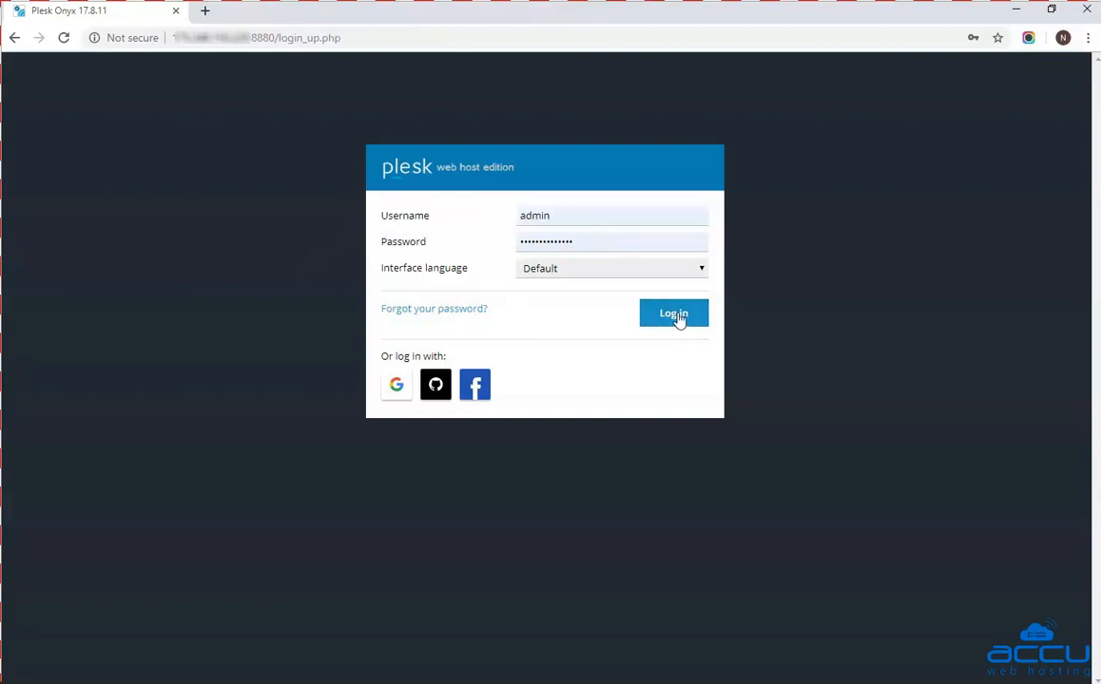
- Submit the admin login to enter the Plesk control panel
left_click(673, 314)
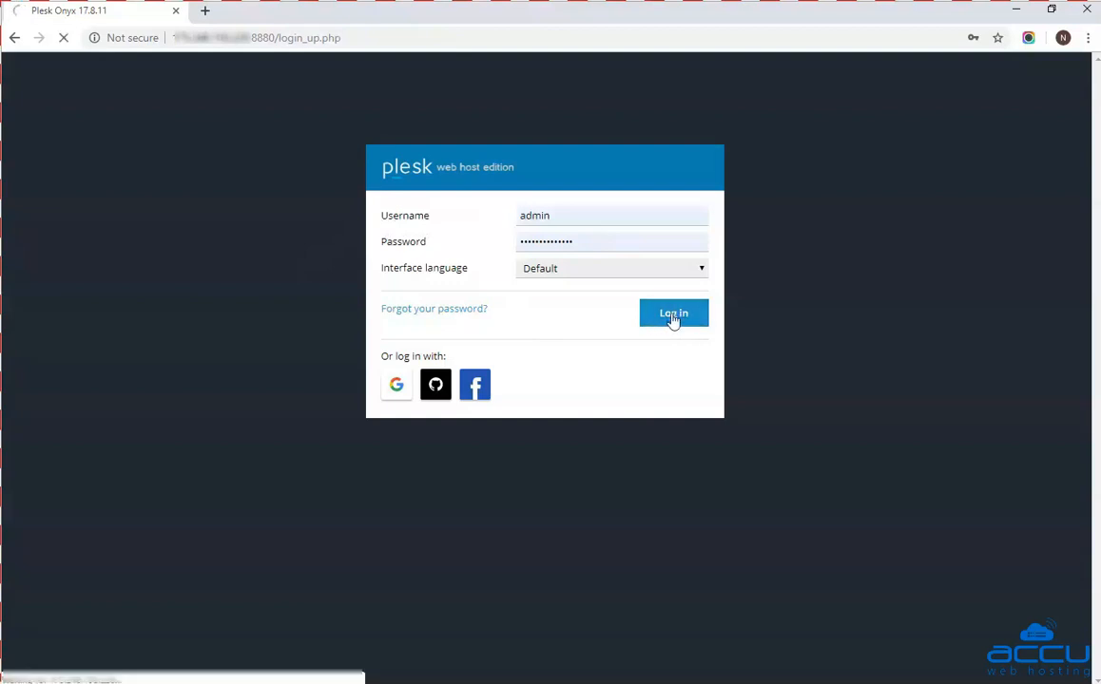
- From Websites & Domains, reach the SSL/TLS Certificates tool of demovpstest.com
left_click(673, 312)
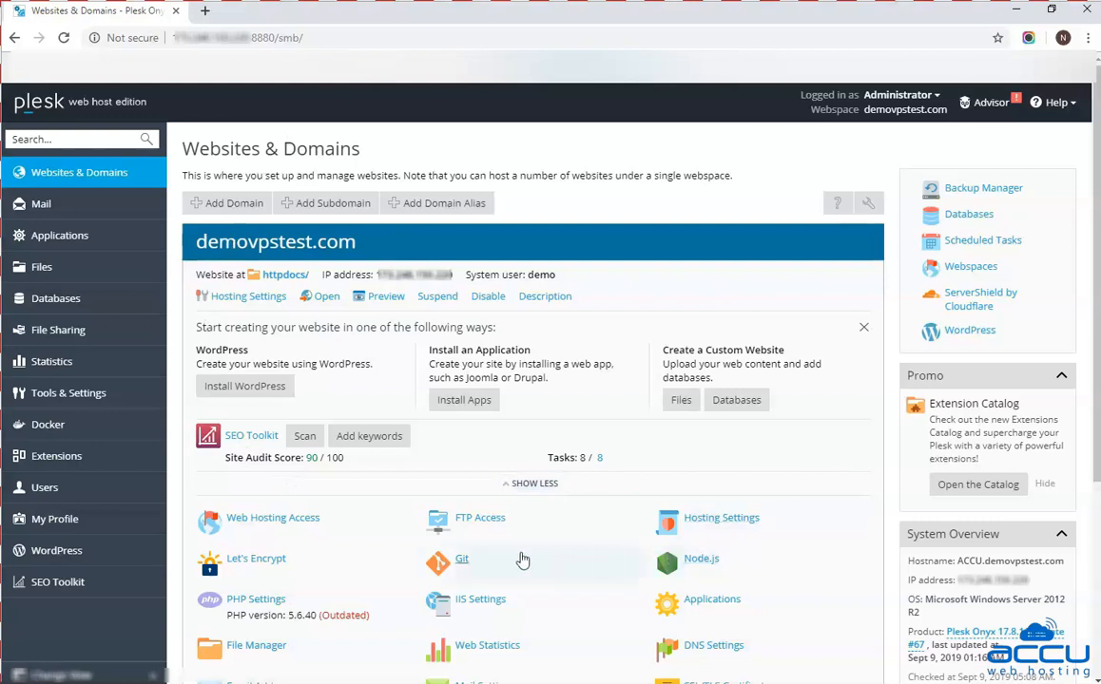
mouse_move(175, 207)
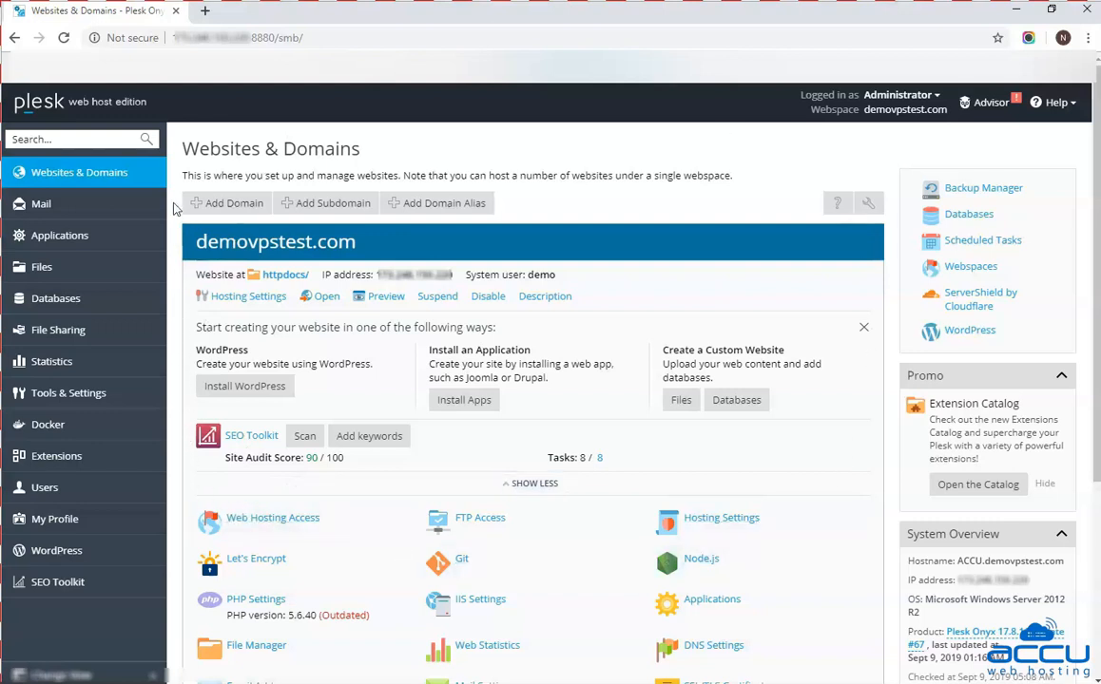
mouse_move(95, 186)
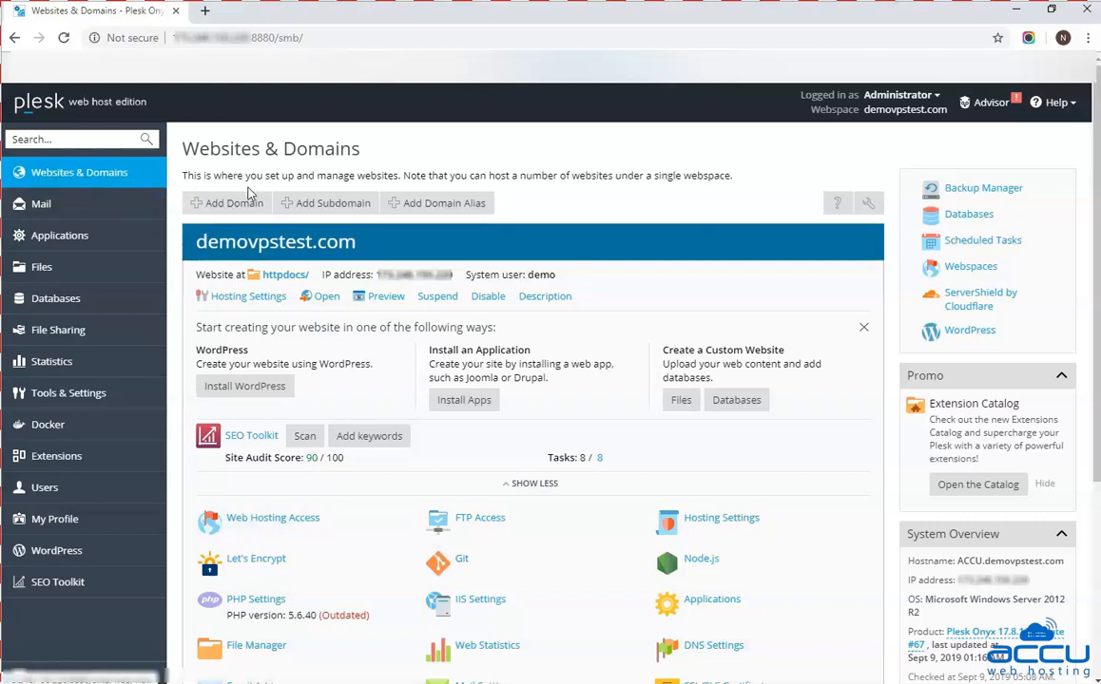
mouse_move(536, 236)
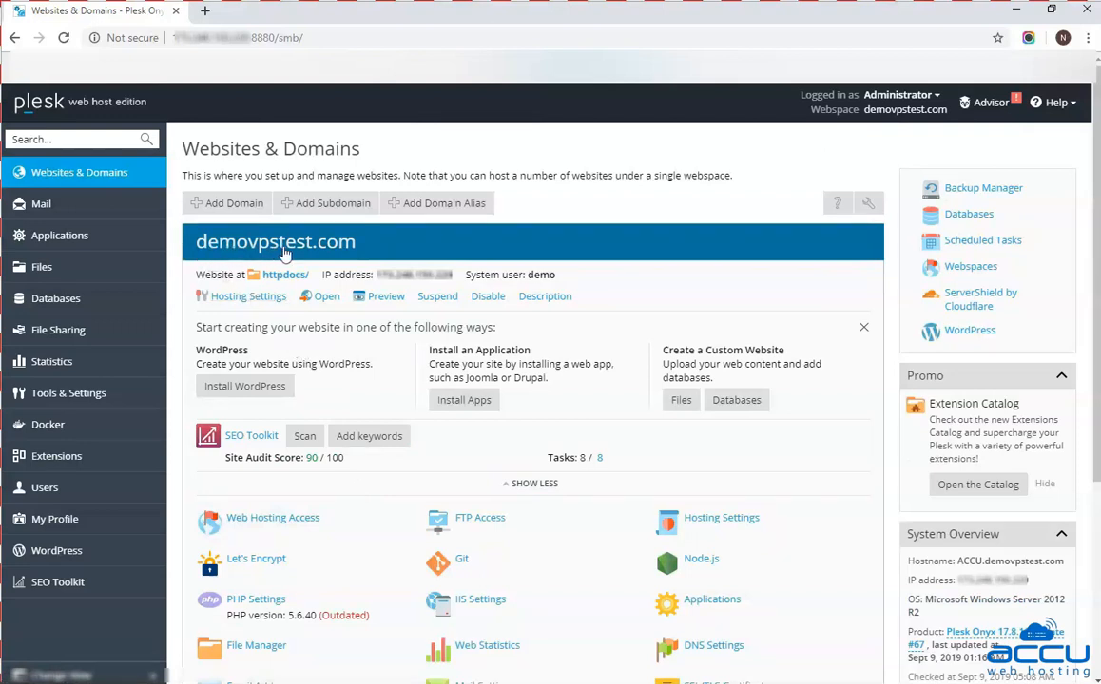
left_click(274, 241)
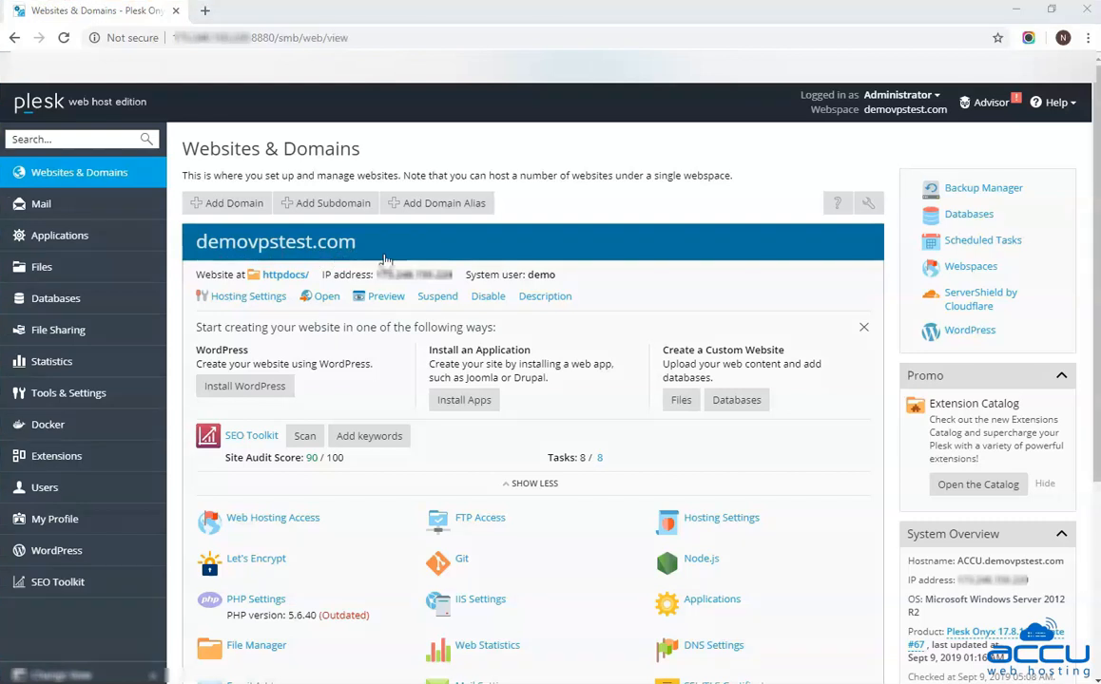
scroll("down", 3)
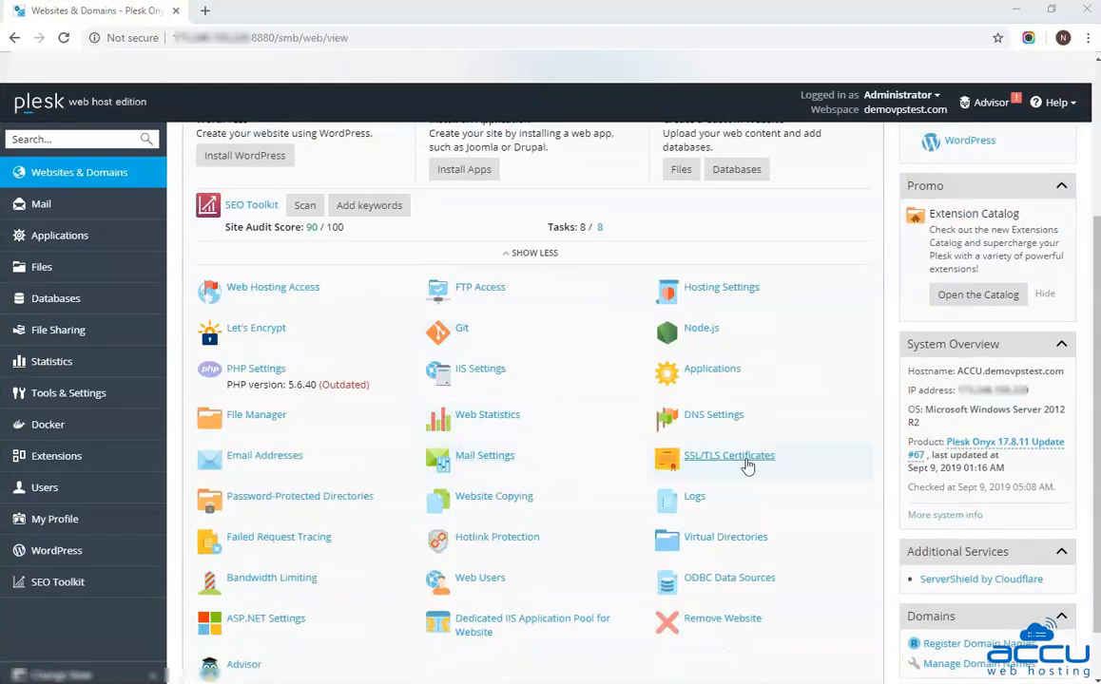
mouse_move(743, 467)
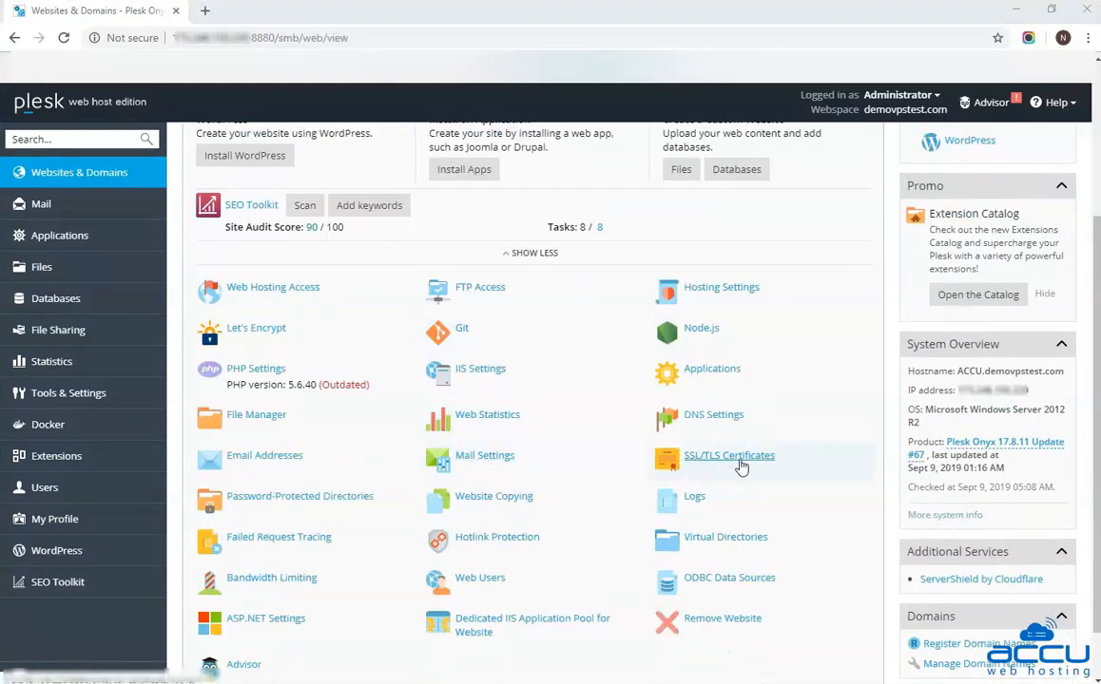
left_click(730, 456)
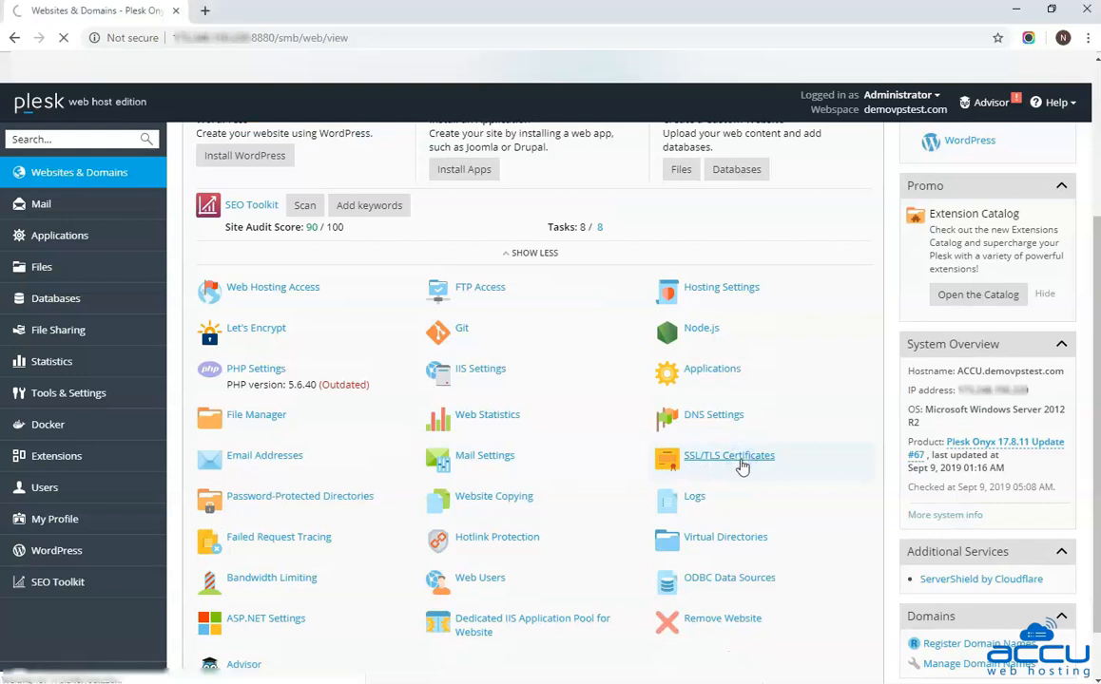
- Start adding a new SSL/TLS certificate on demovpstest.com's empty certificate list
left_click(728, 456)
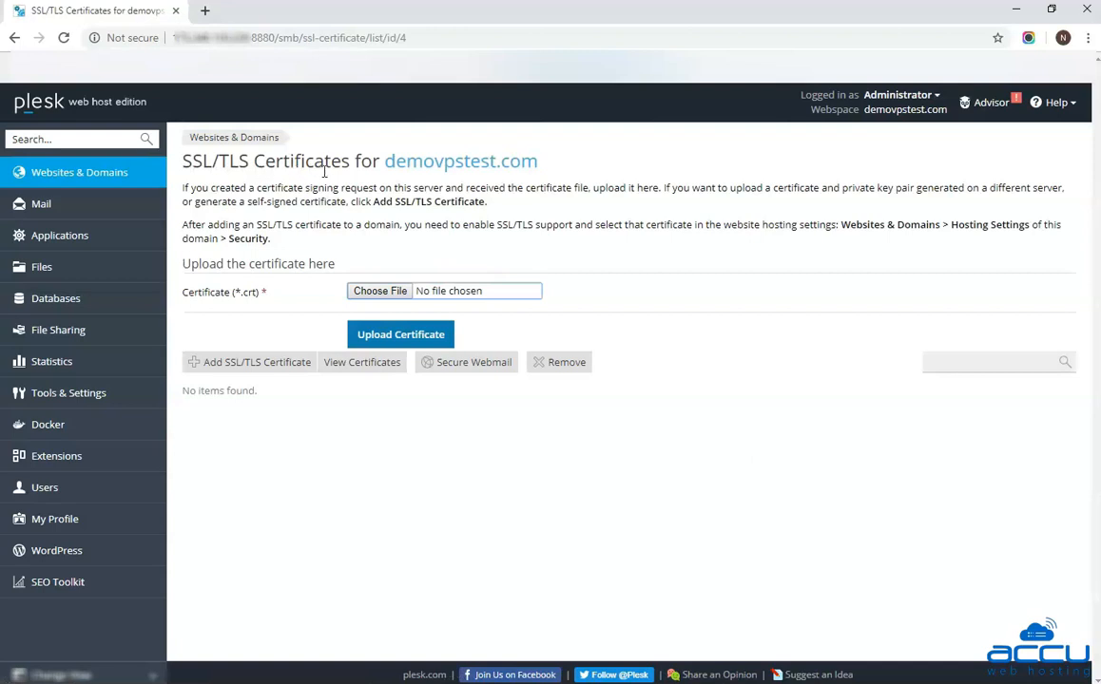
mouse_move(519, 182)
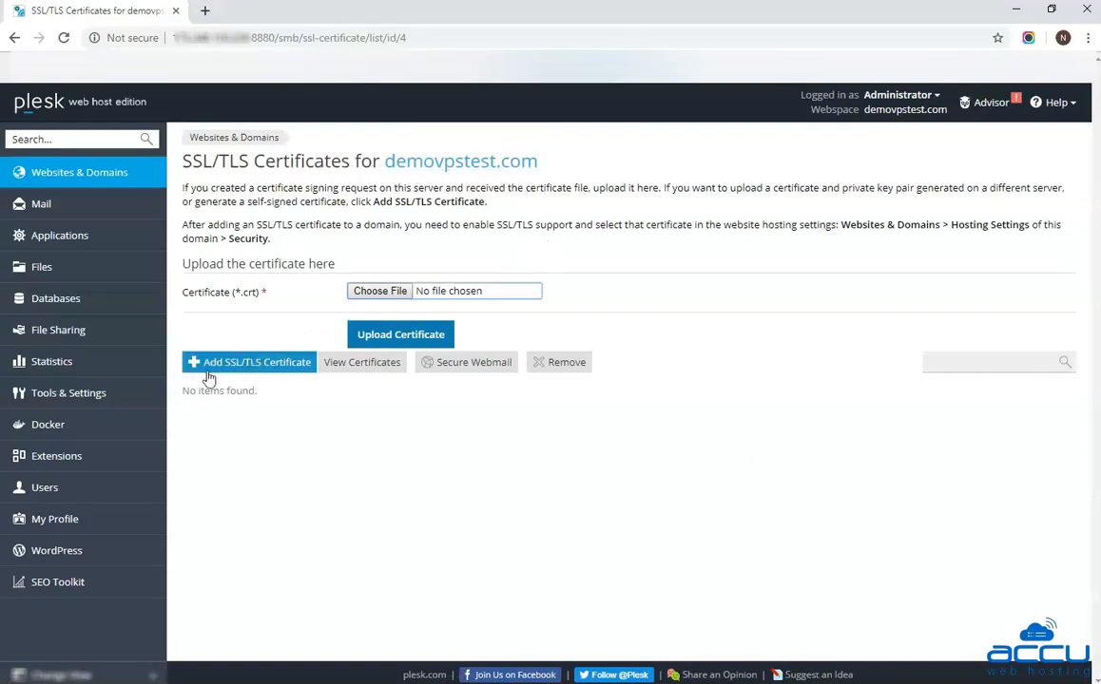
mouse_move(249, 361)
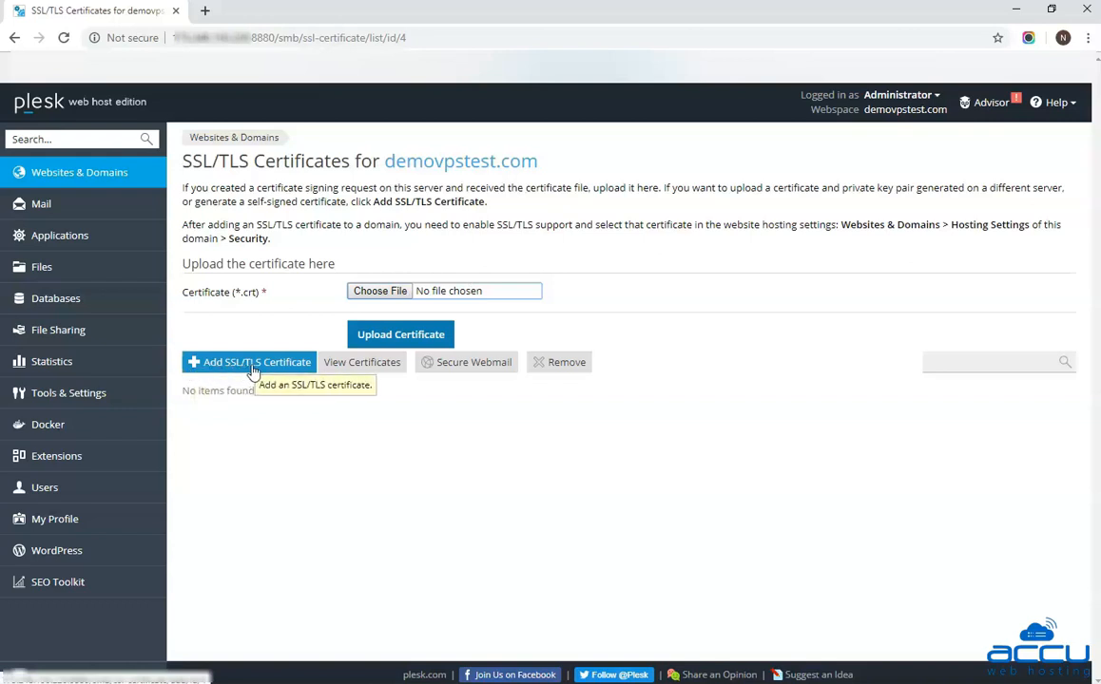
left_click(249, 361)
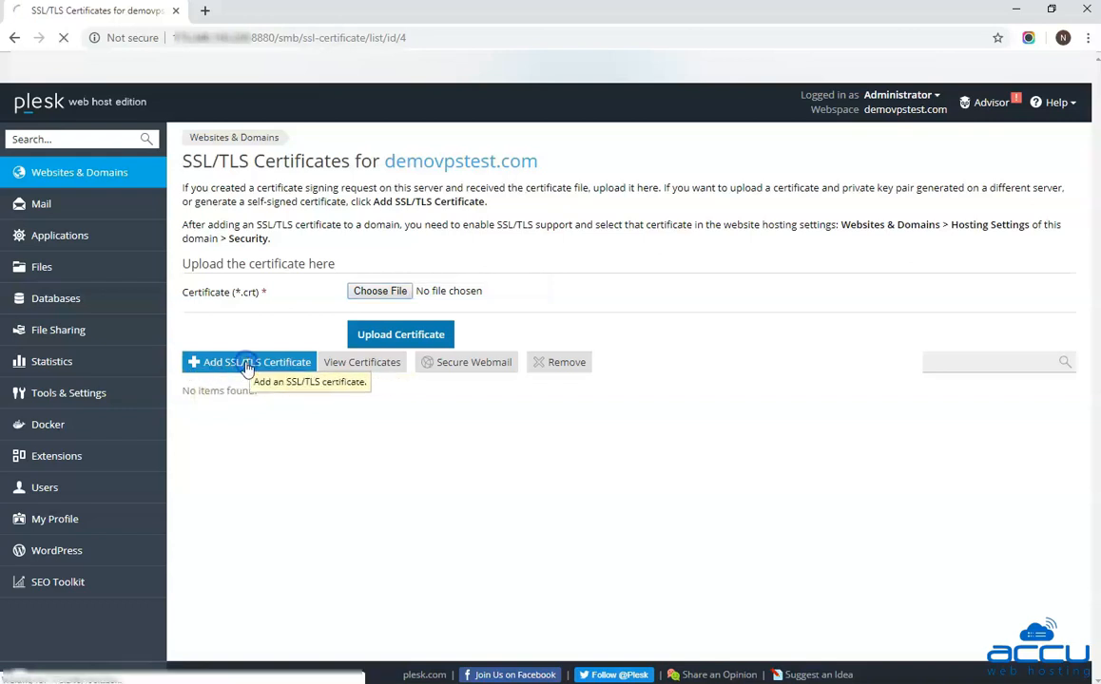
left_click(247, 361)
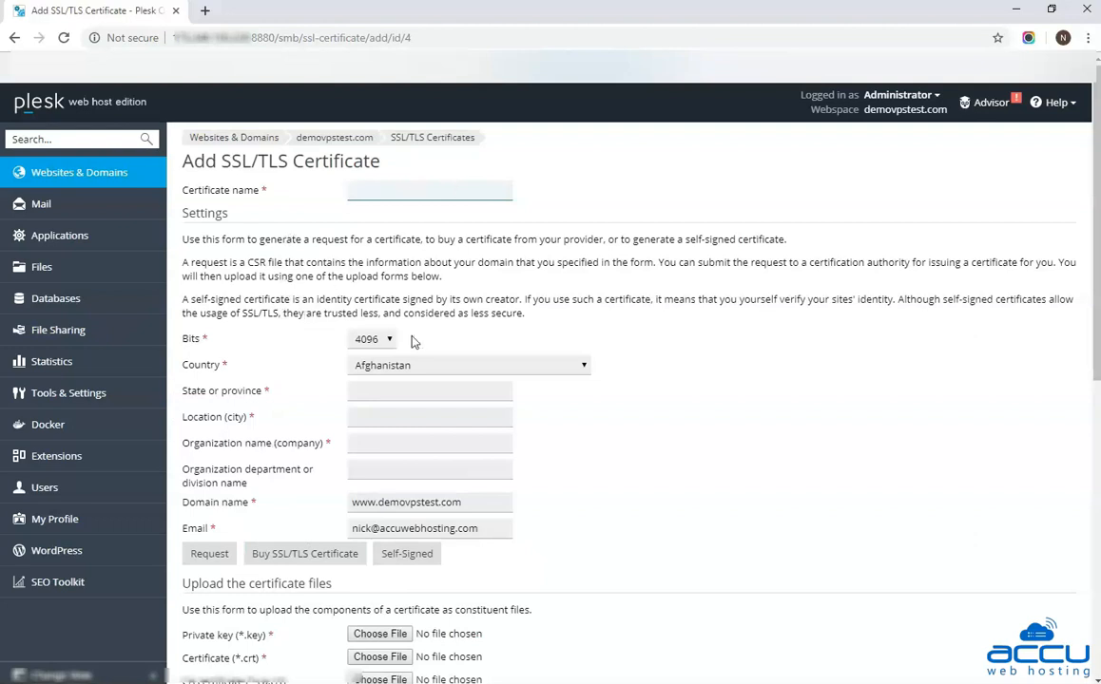
mouse_move(307, 361)
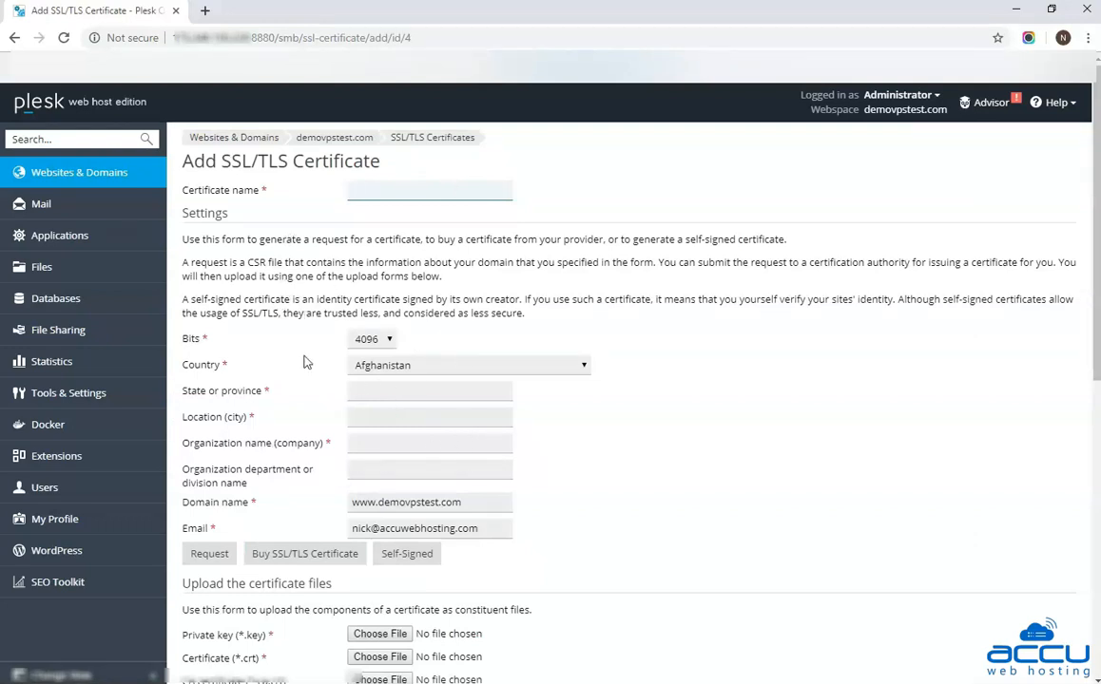
mouse_move(240, 332)
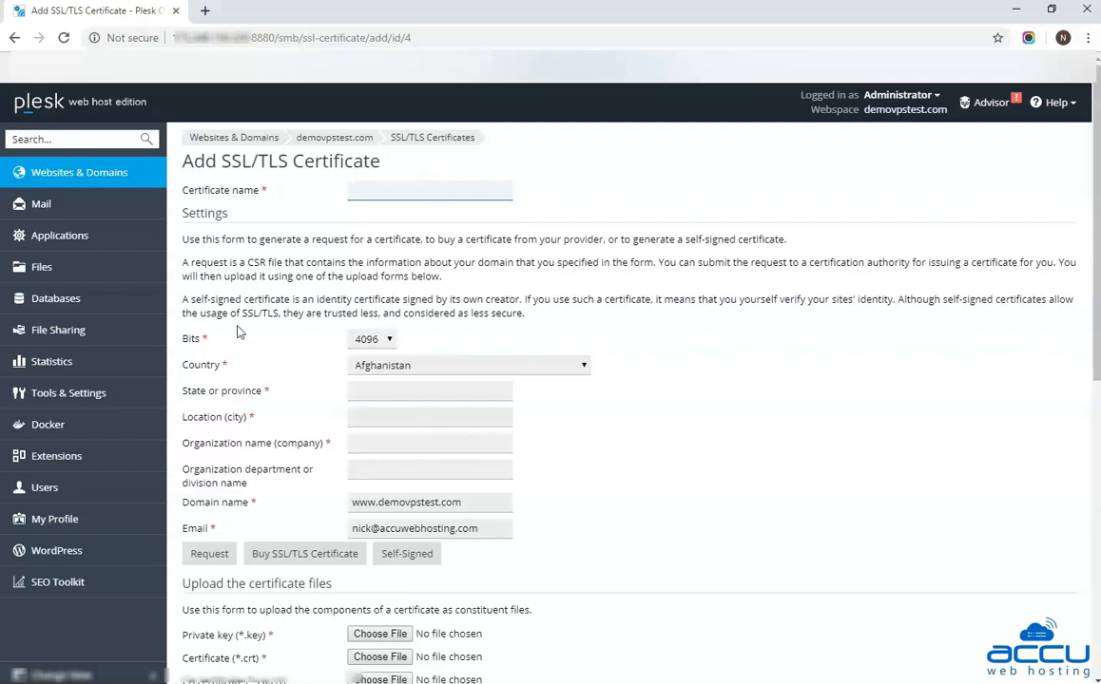
left_click(429, 190)
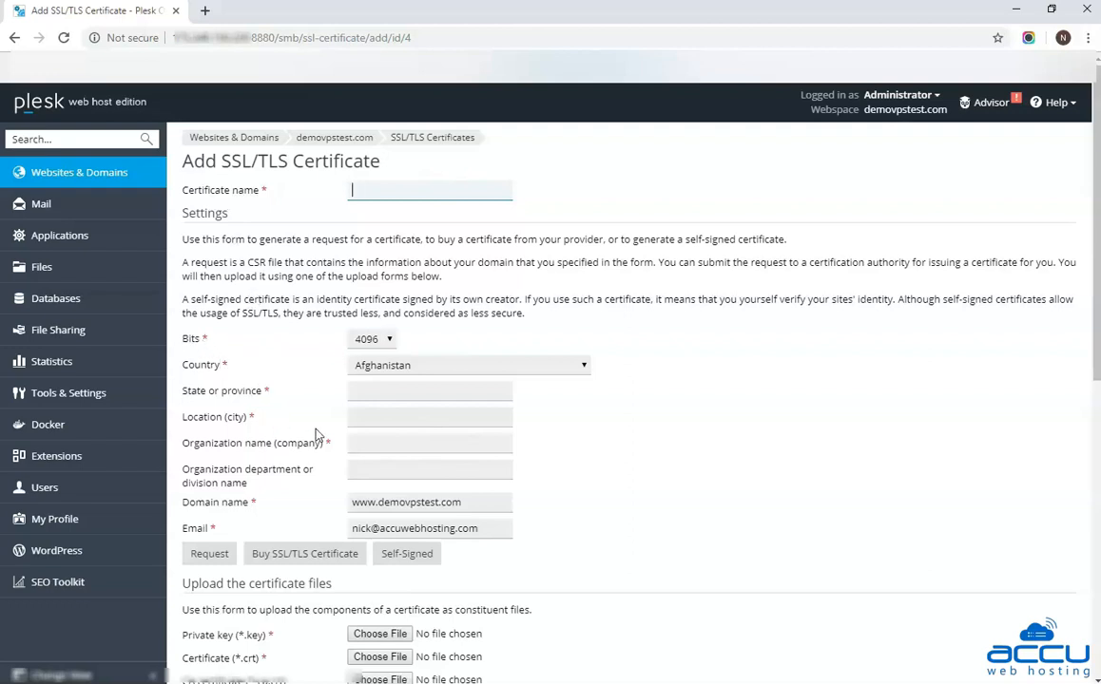
mouse_move(185, 200)
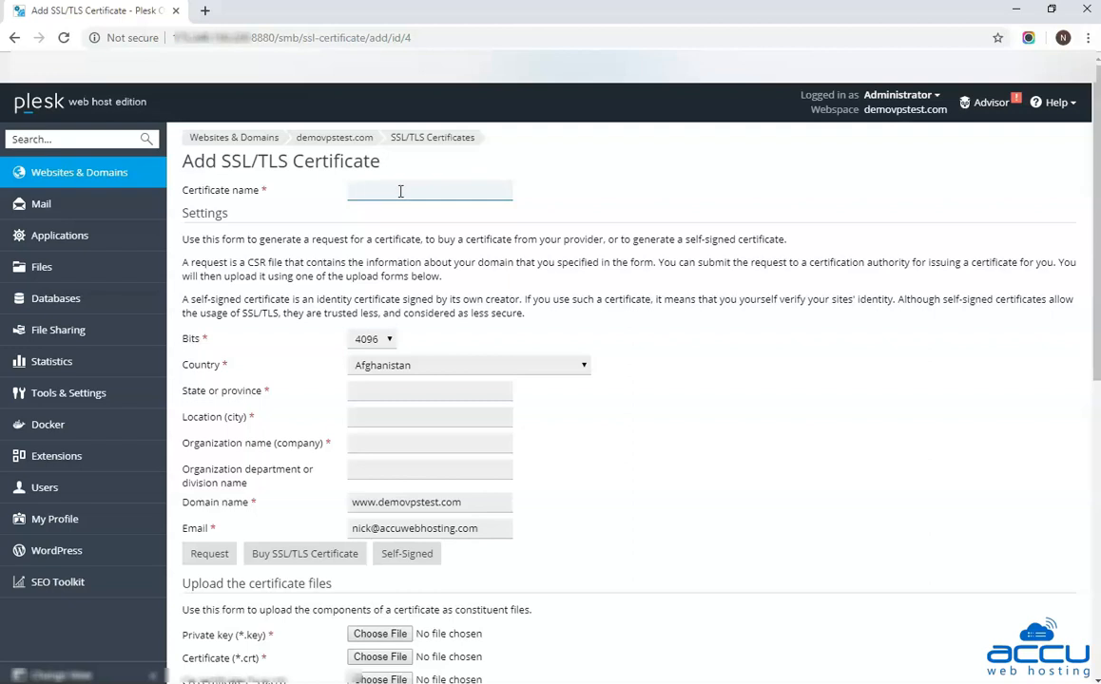
left_click(429, 191)
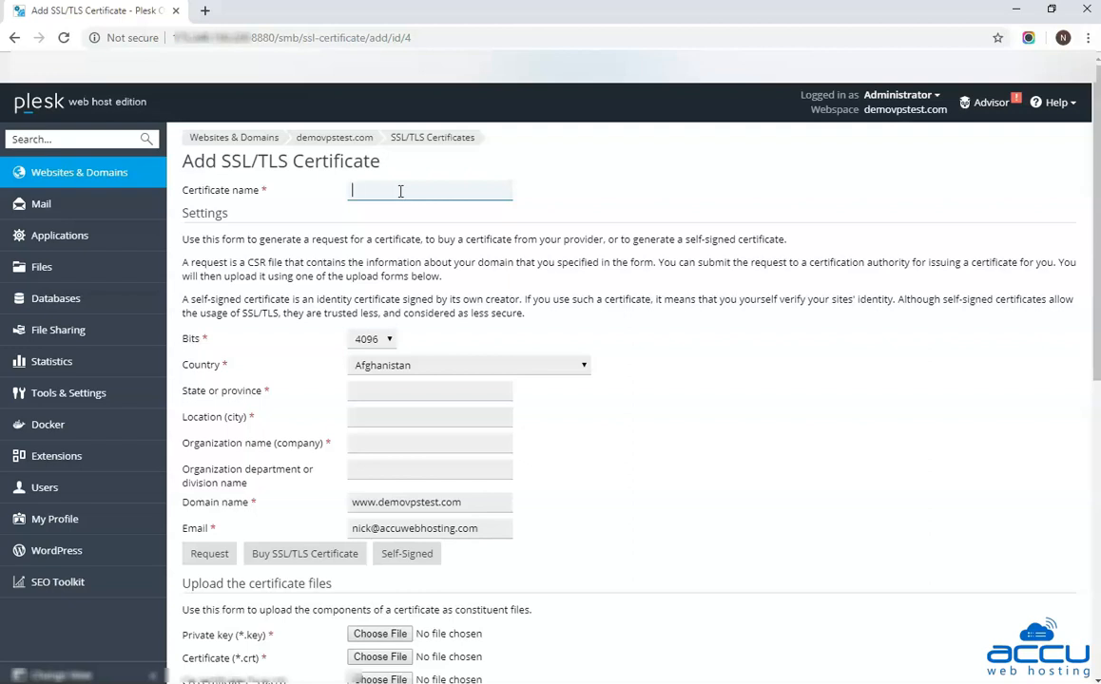
- Enter demovpstest.com2019-2020 as the certificate name
type("demo")
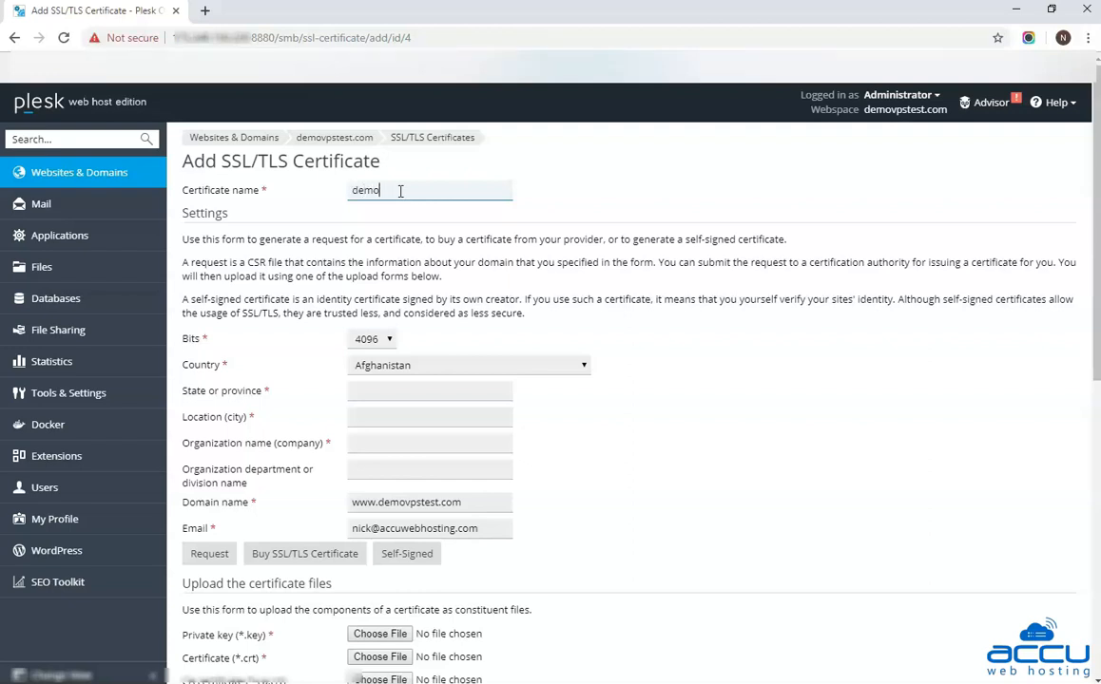
type("vpstest")
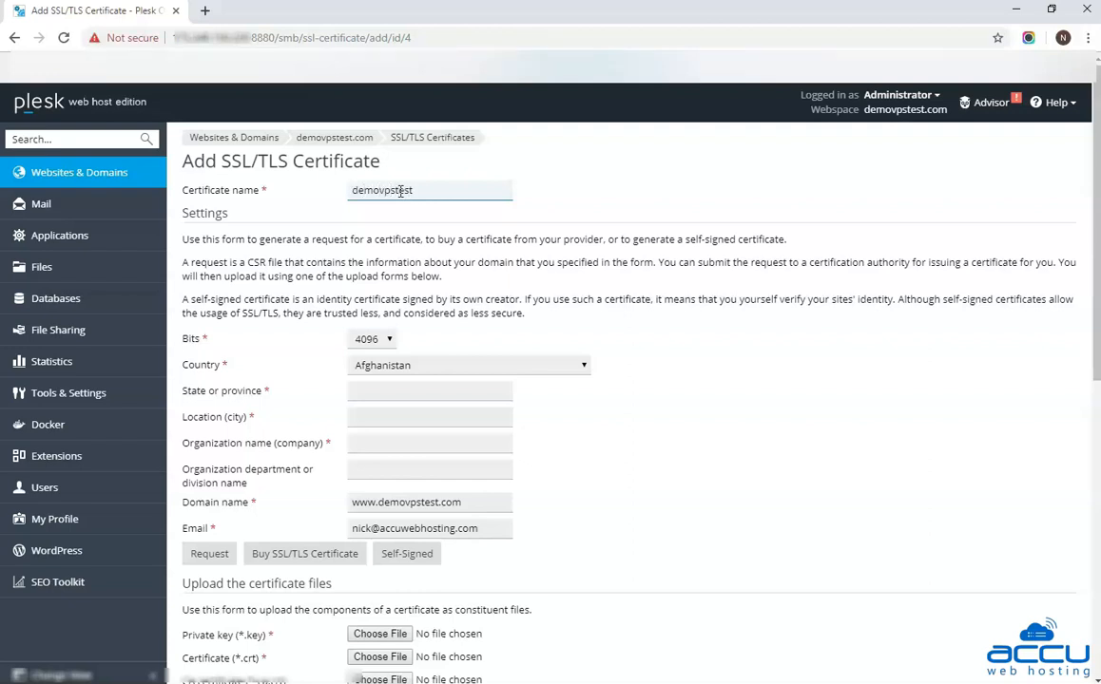
type(".com20")
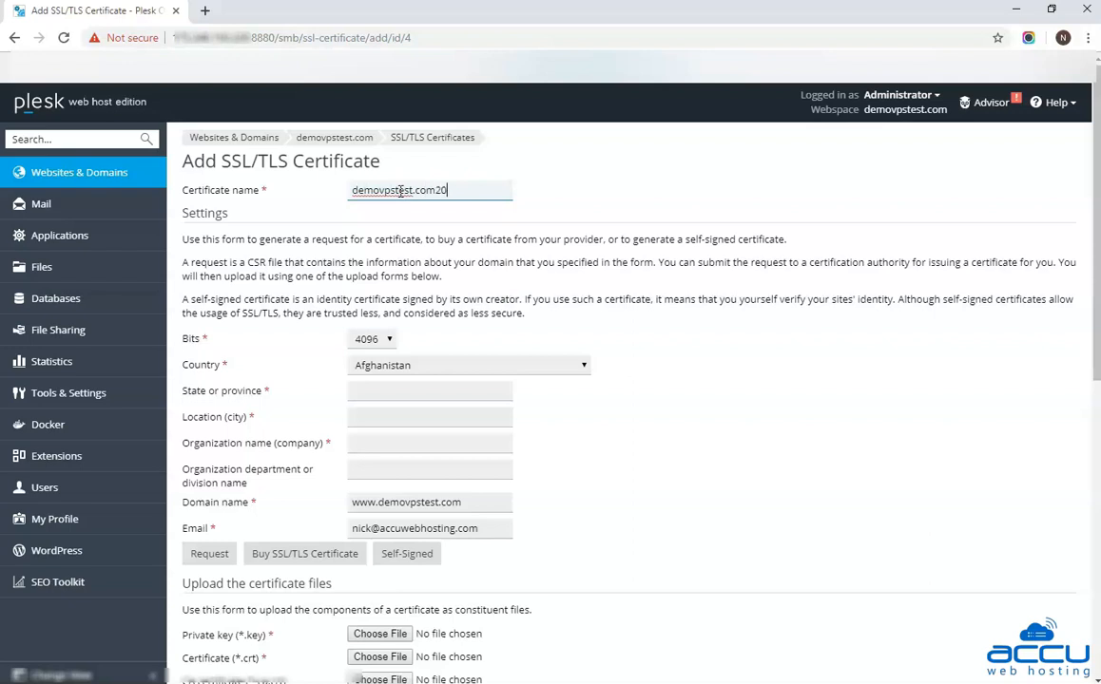
type("19")
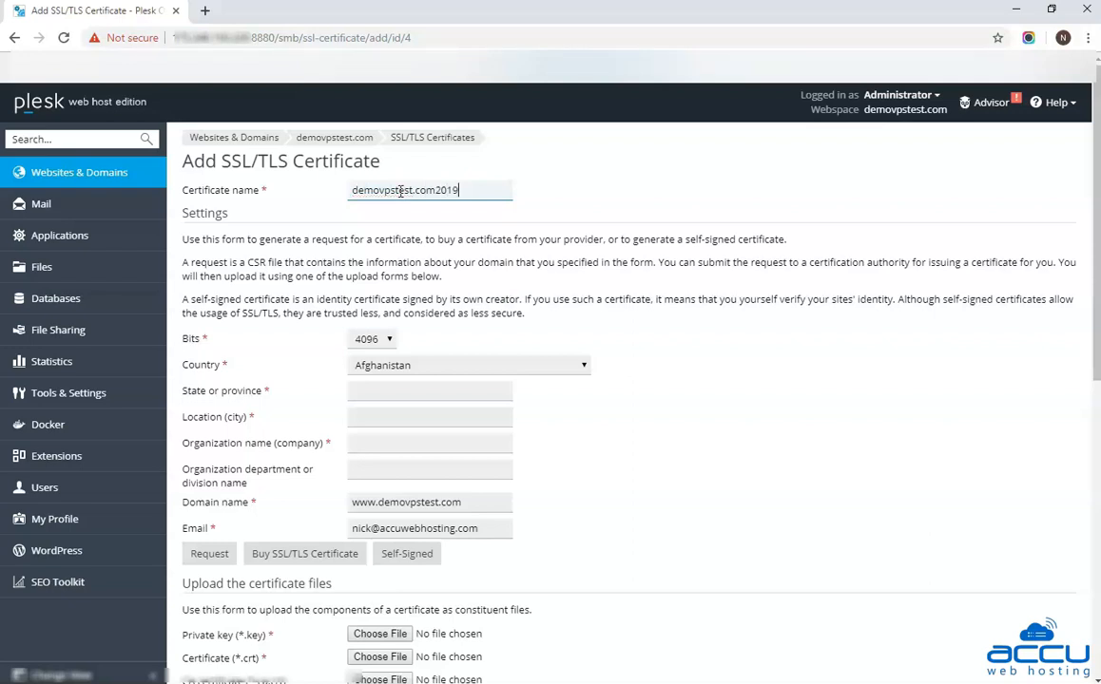
type("-2020")
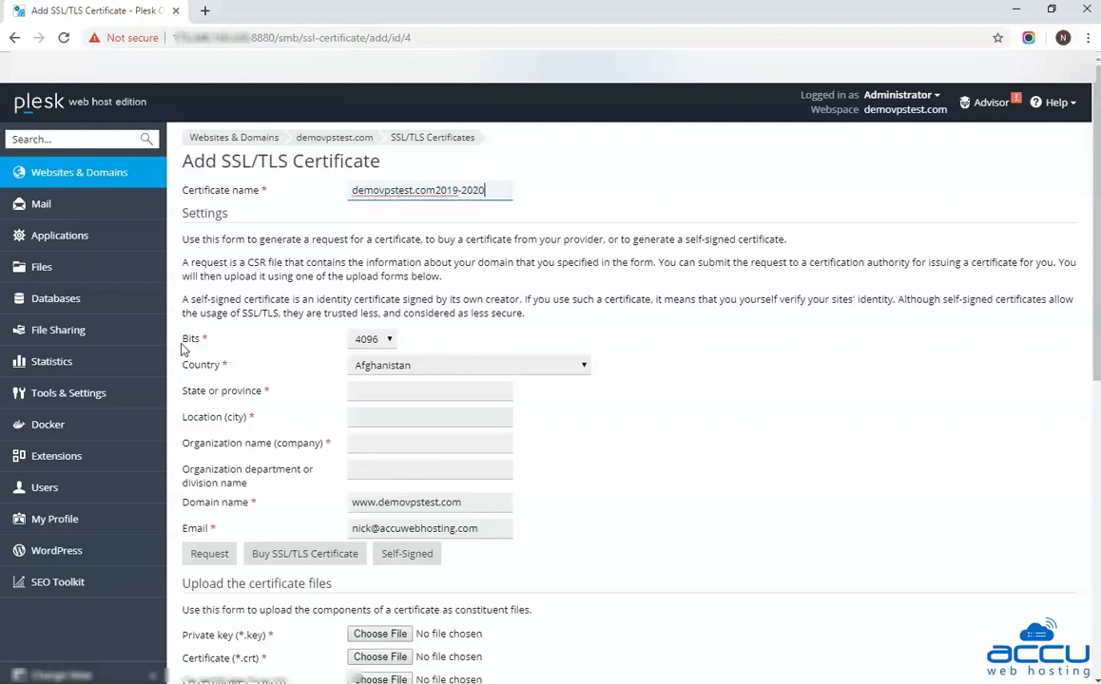
mouse_move(378, 346)
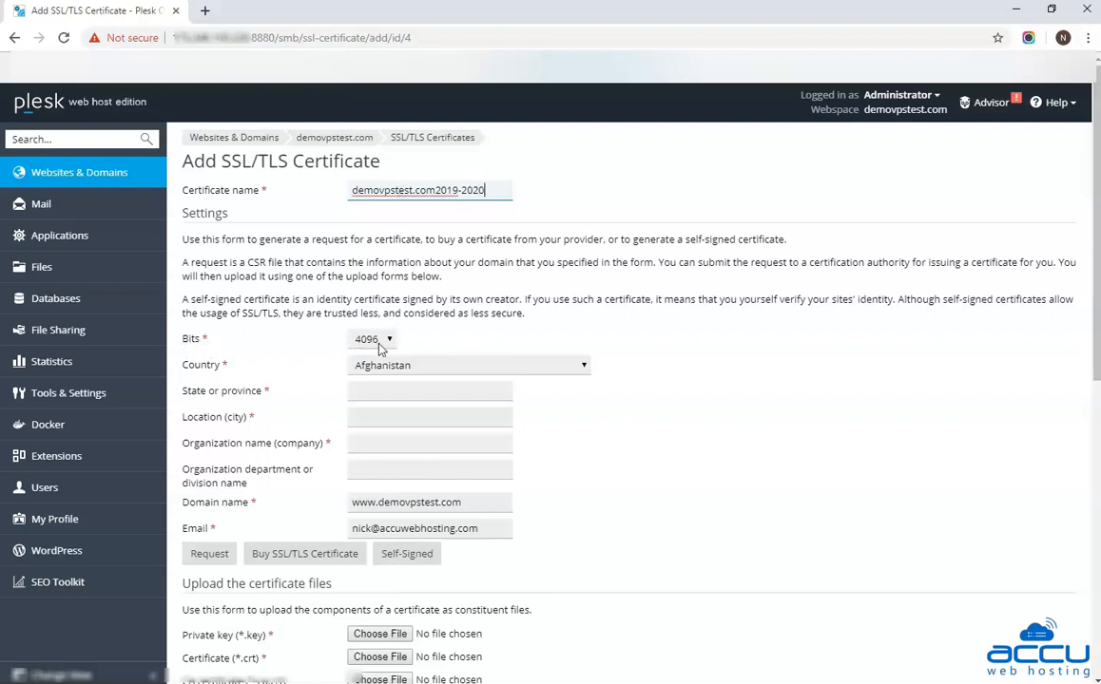
- Choose a 2048-bit key and United States as the country
left_click(371, 338)
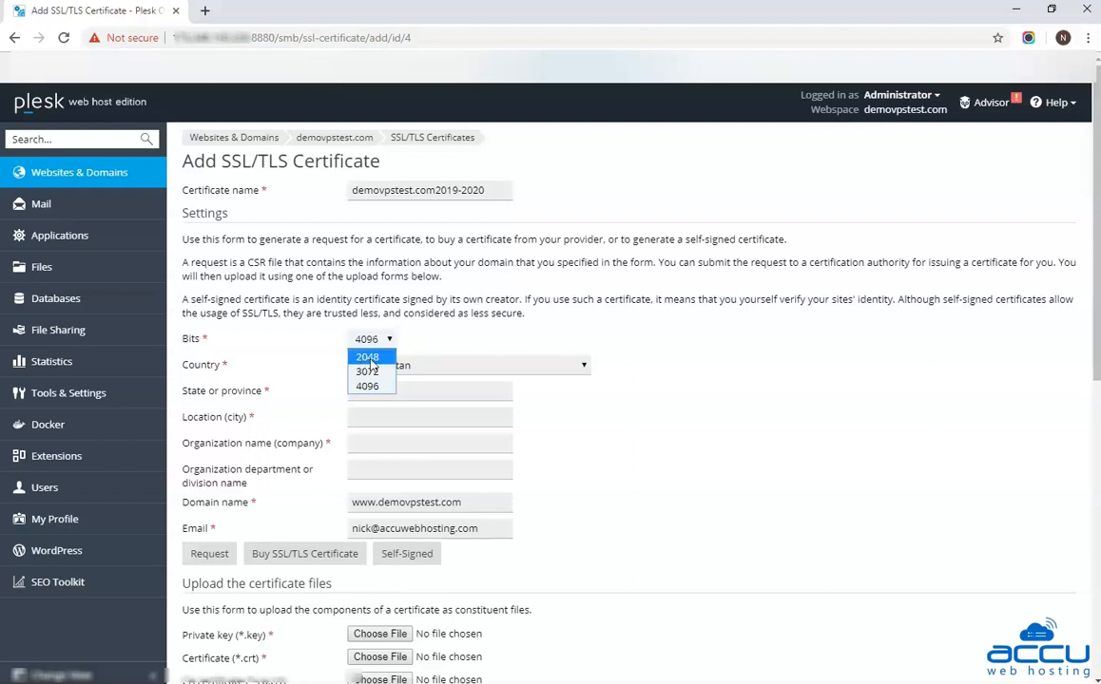
left_click(367, 358)
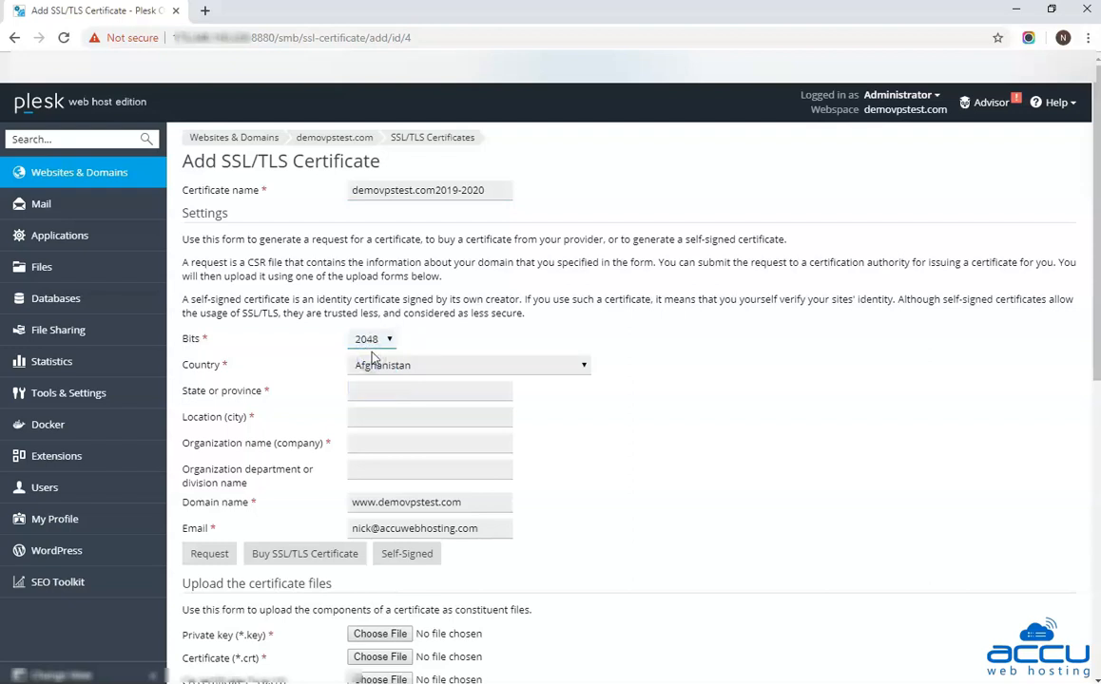
mouse_move(359, 349)
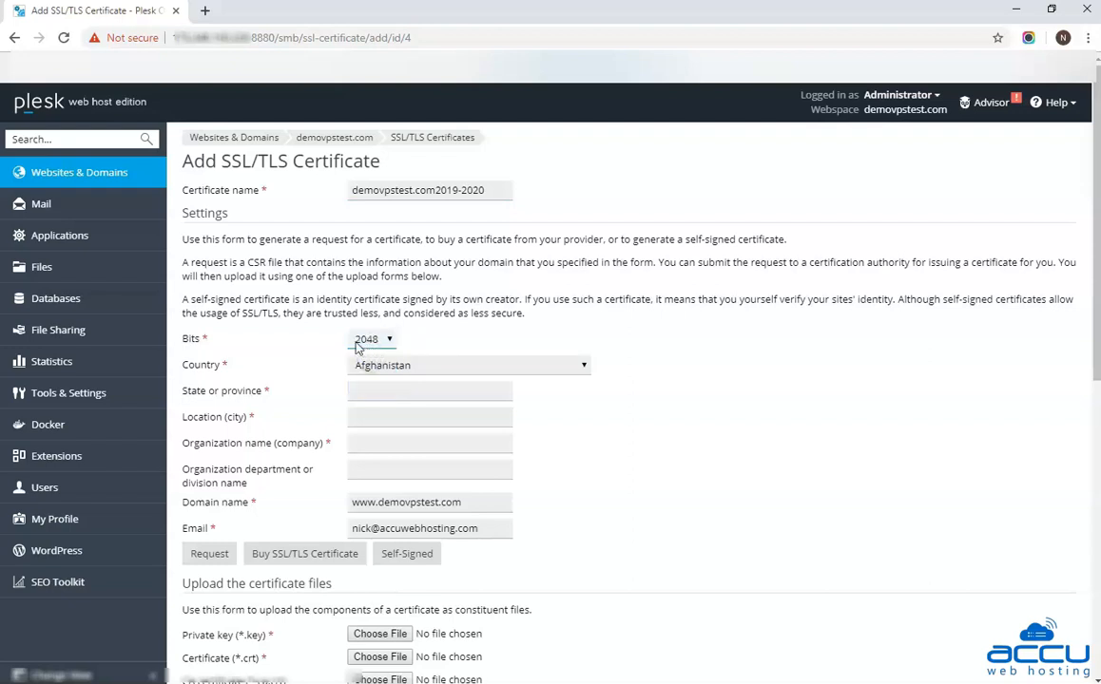
mouse_move(281, 369)
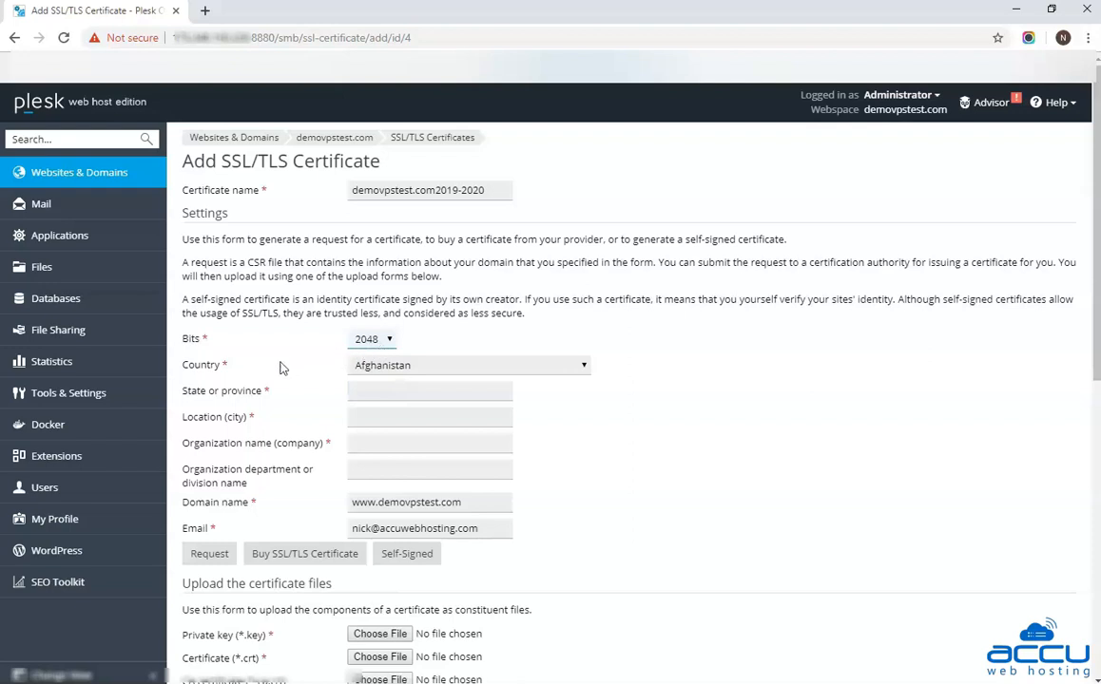
mouse_move(232, 377)
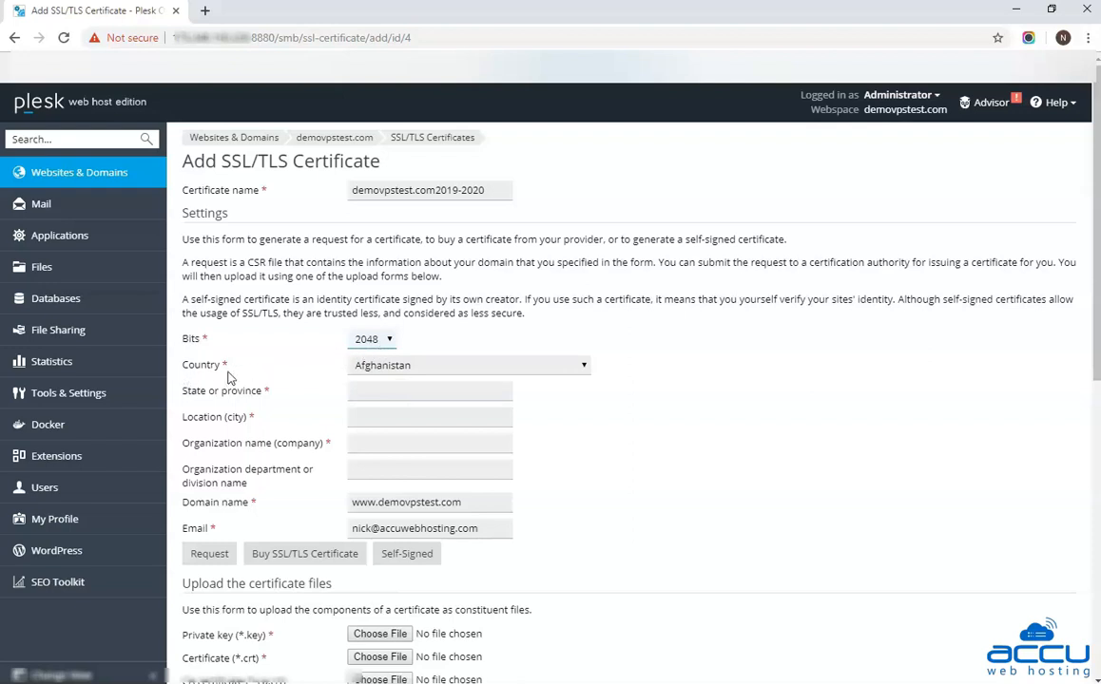
left_click(468, 365)
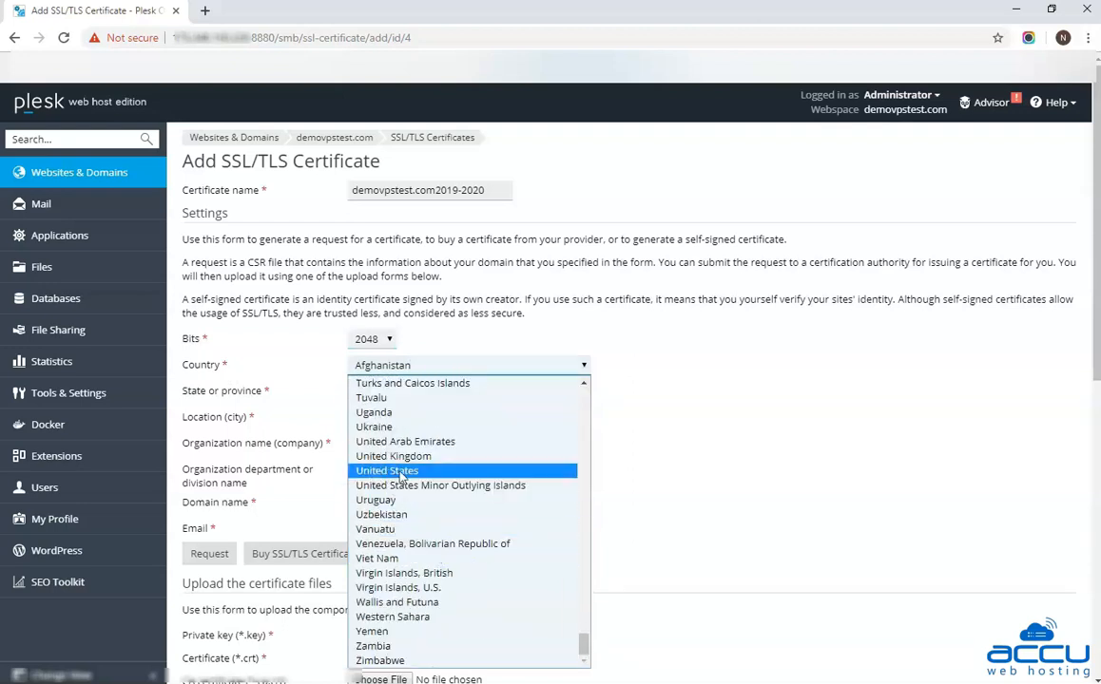
left_click(388, 471)
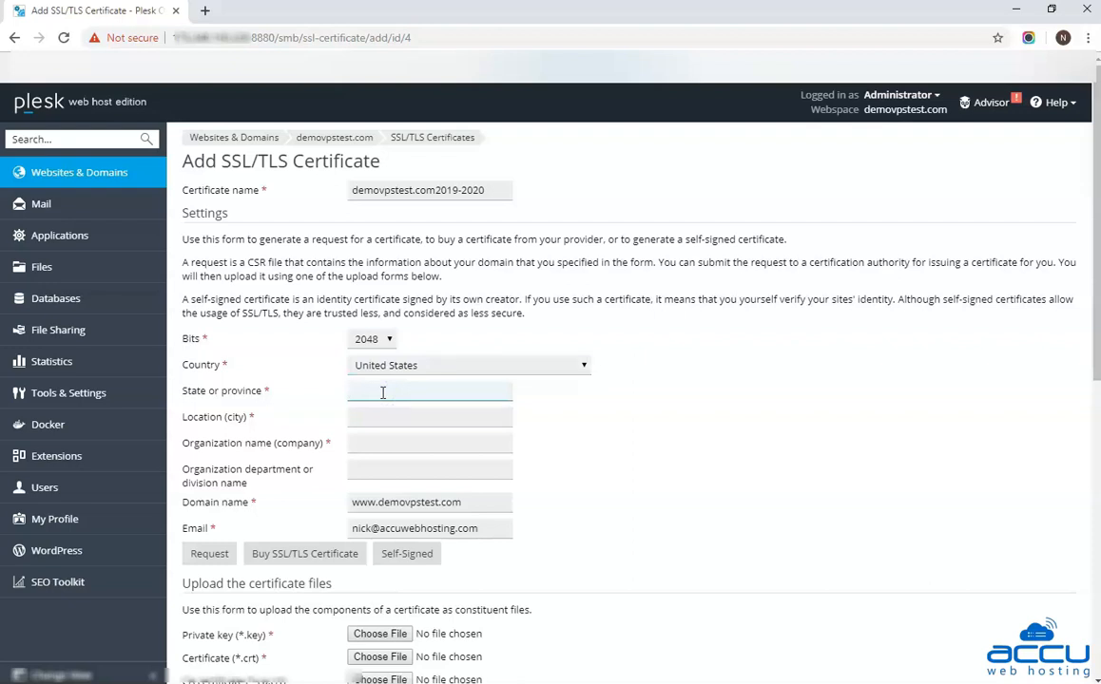
- Fill in New Jersey as state and Old Tappan as city
type("New Je")
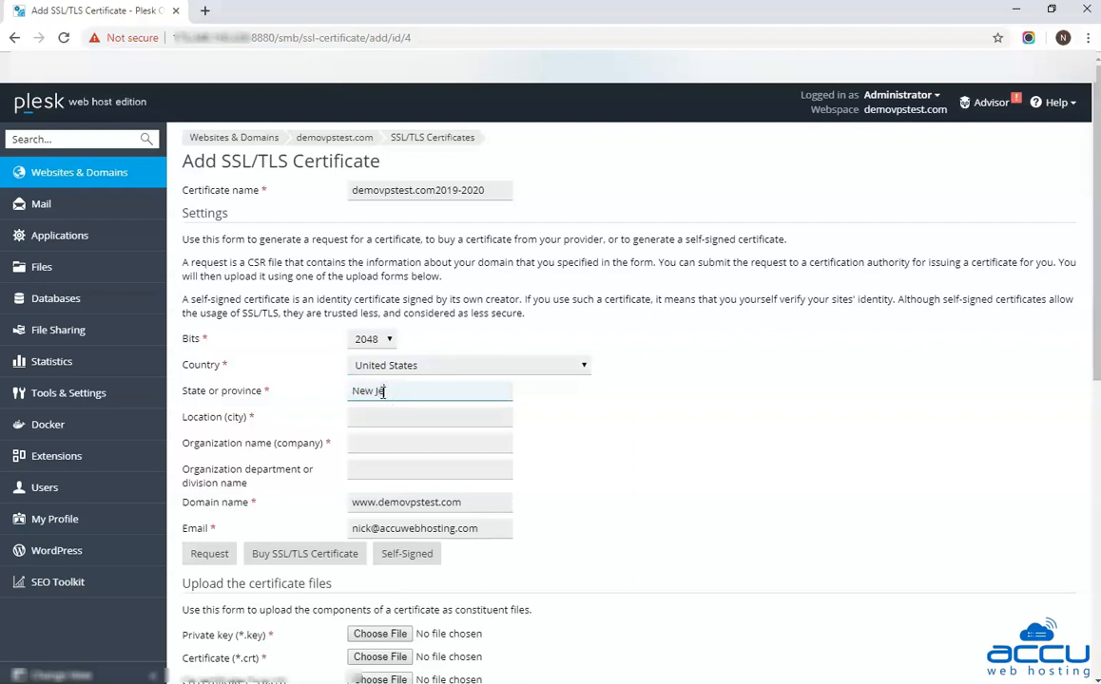
type("rsey")
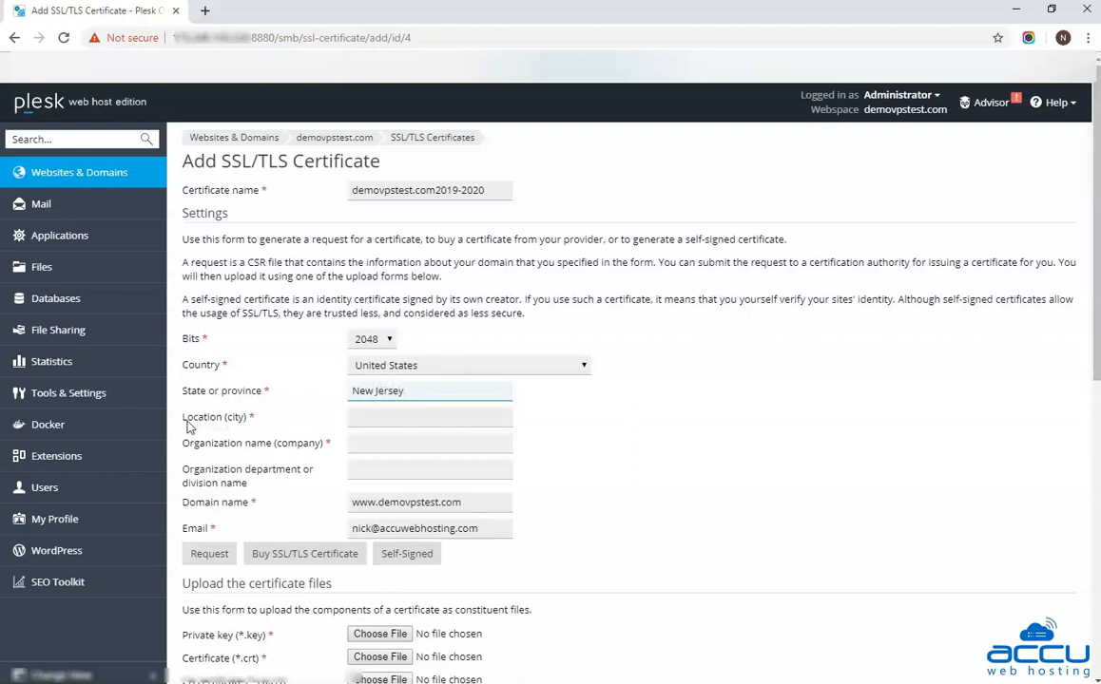
mouse_move(264, 429)
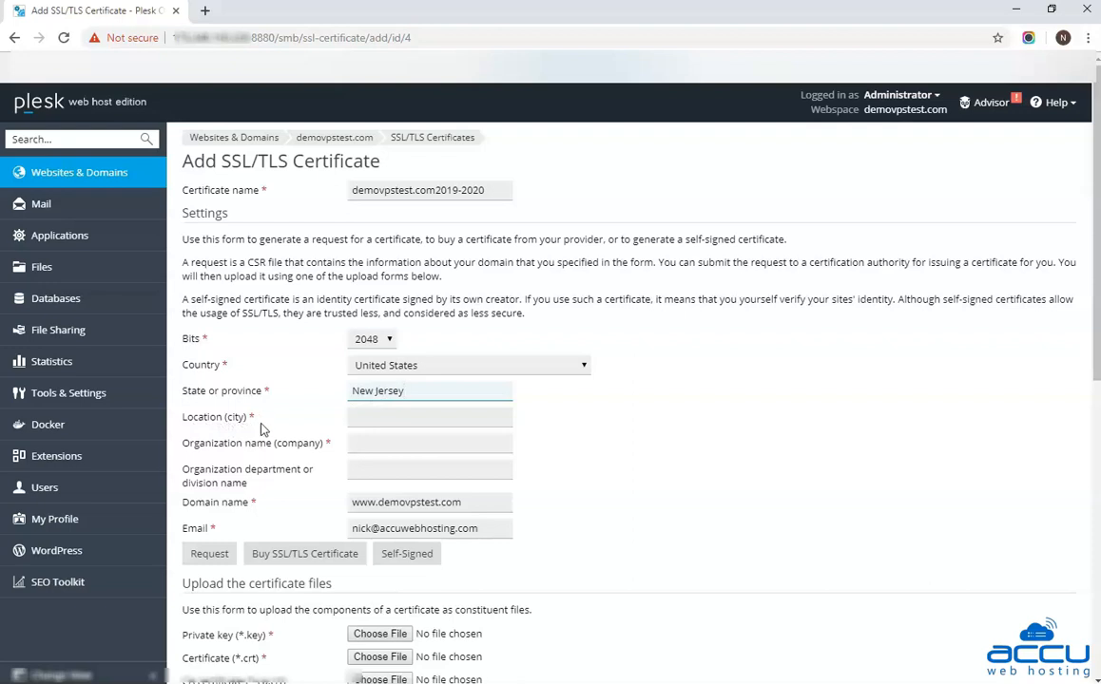
left_click(429, 417)
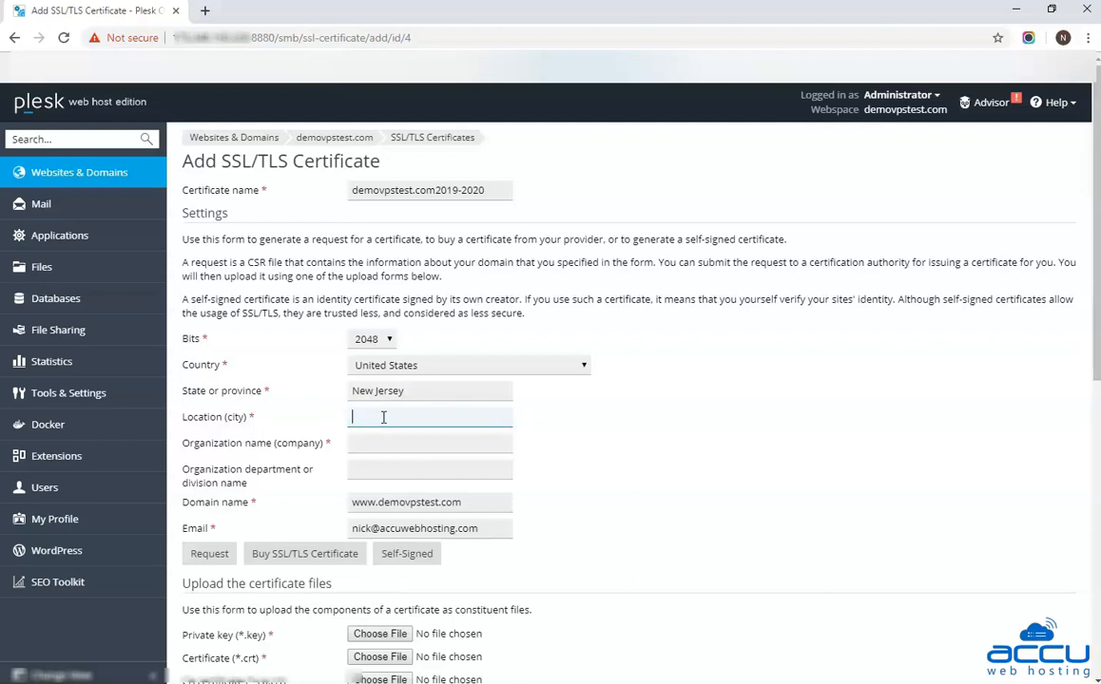
type("O")
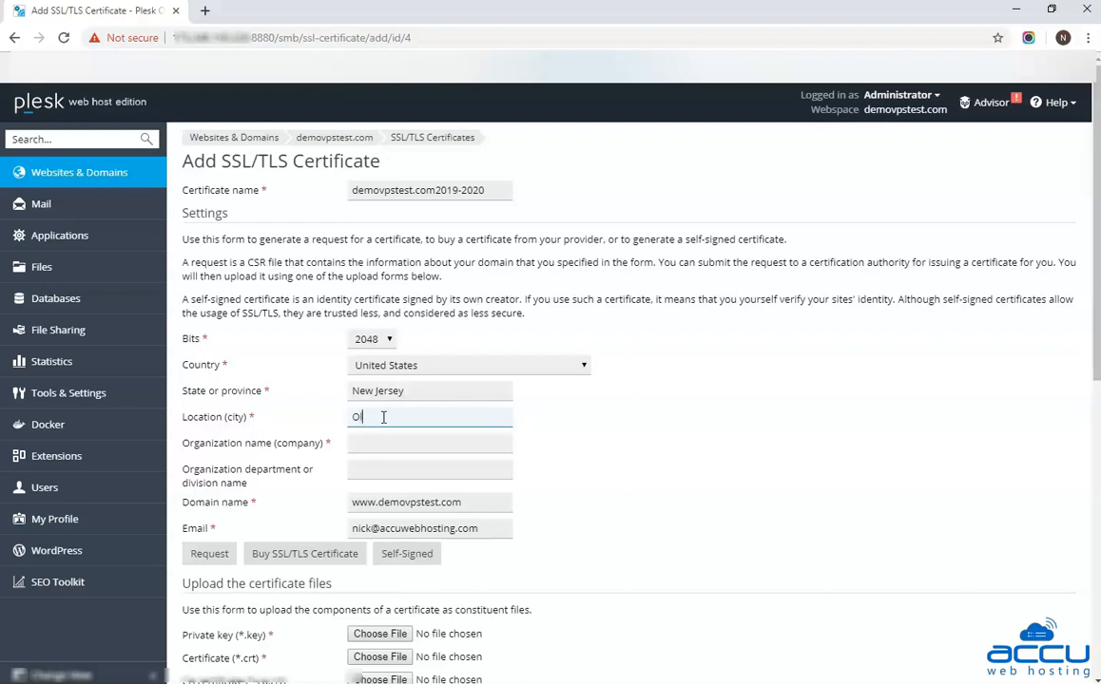
type("Old Tappan")
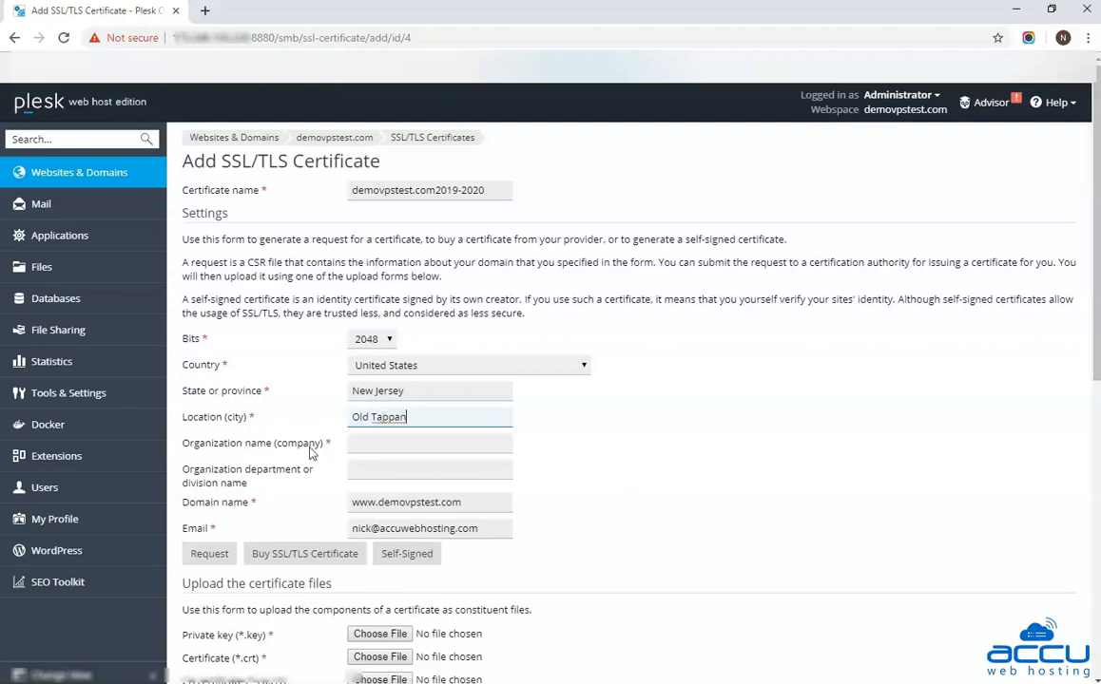
mouse_move(262, 458)
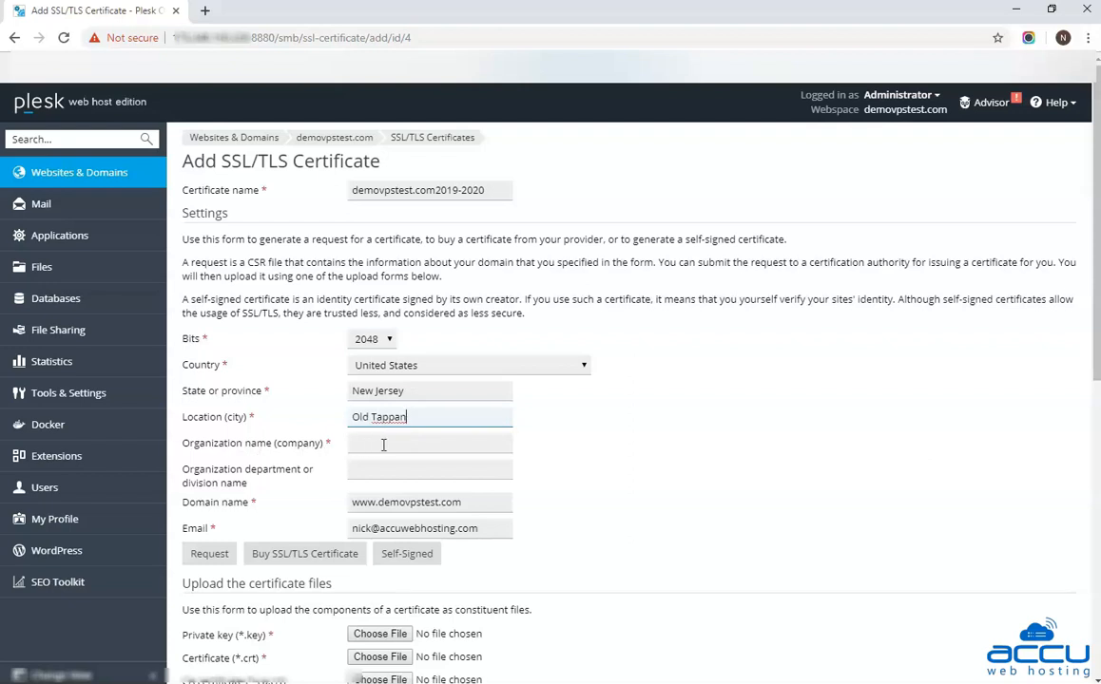
- Fill in AccuWeb hosting as organization and IT Department as department
left_click(427, 443)
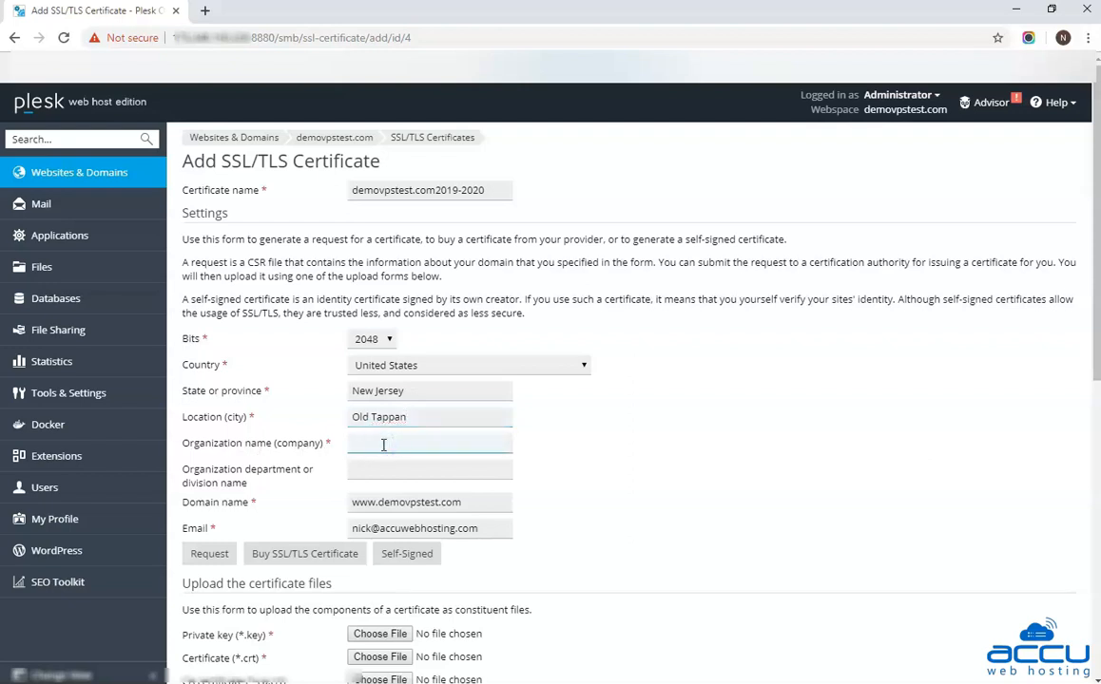
type("AccuWeb")
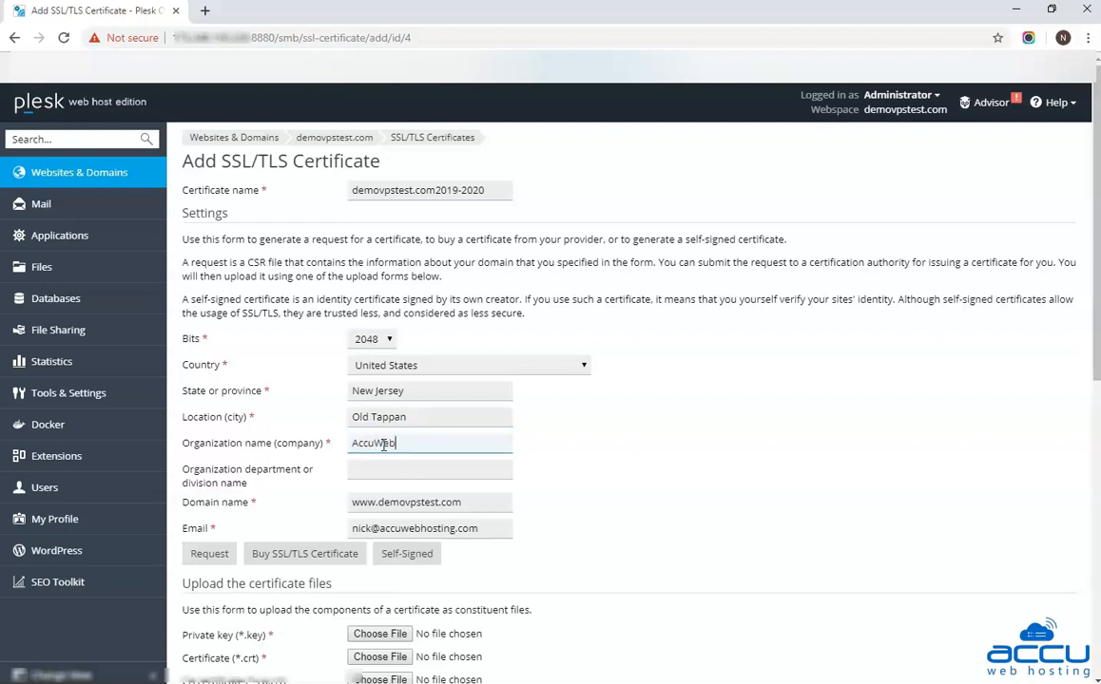
type("hosting")
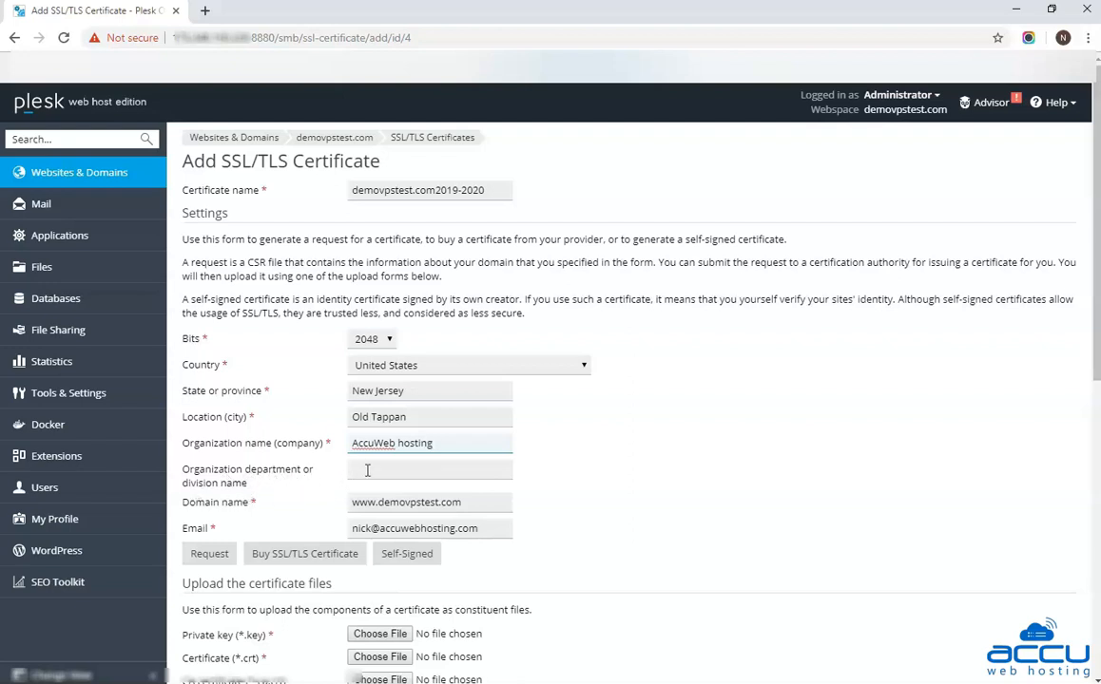
left_click(429, 468)
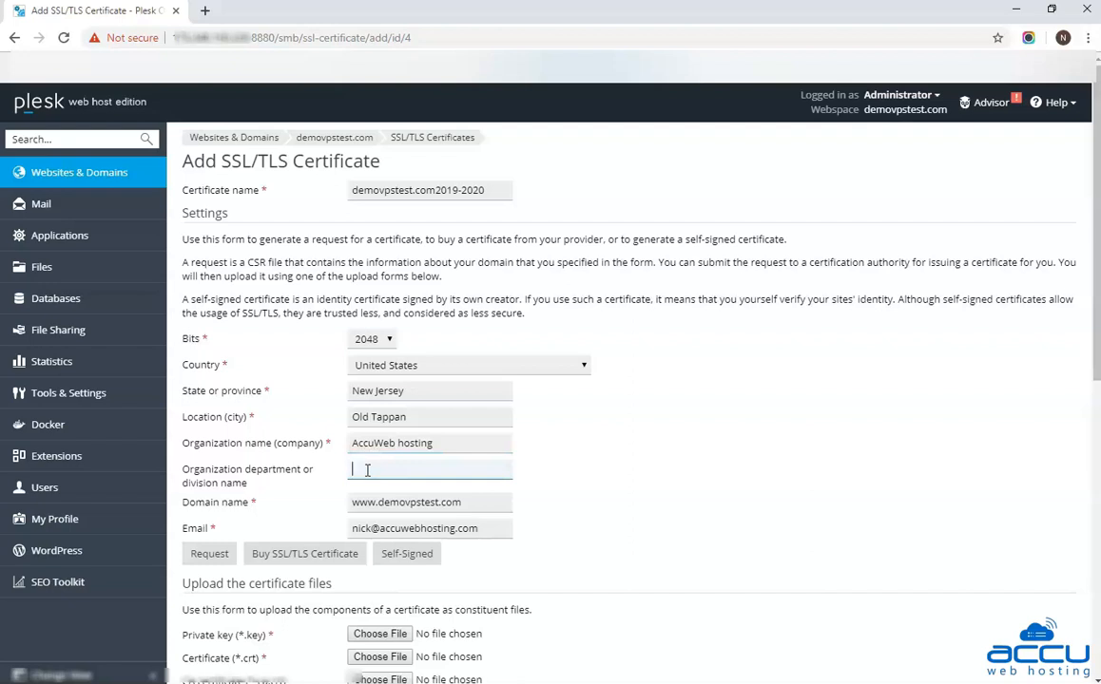
type("IT Dep")
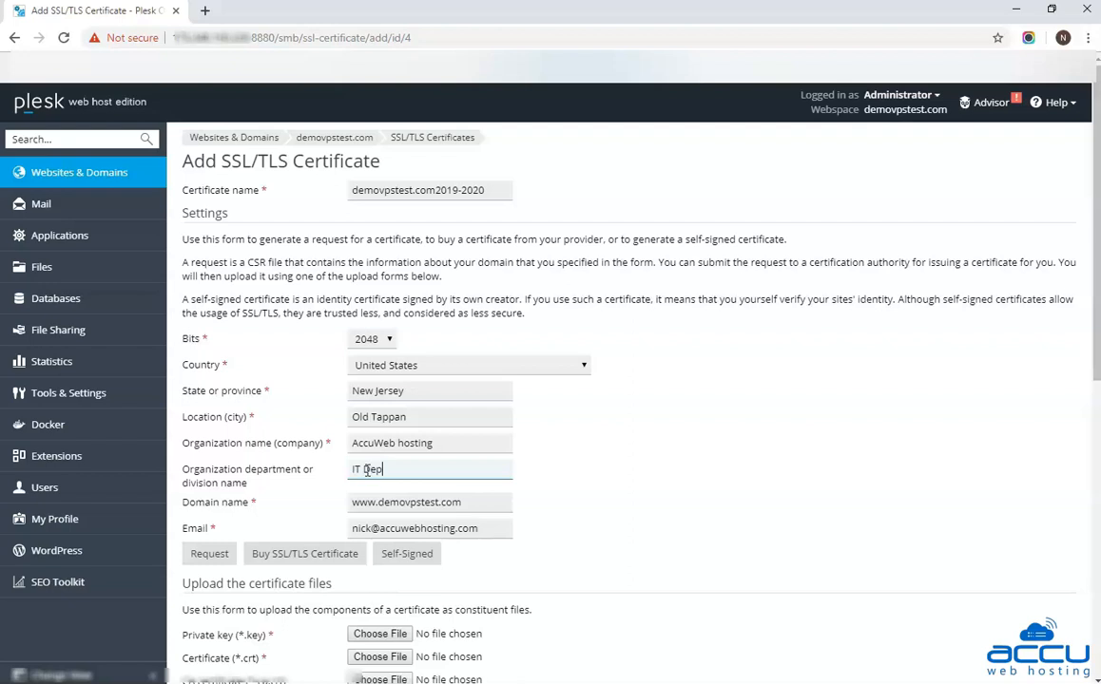
type("artment")
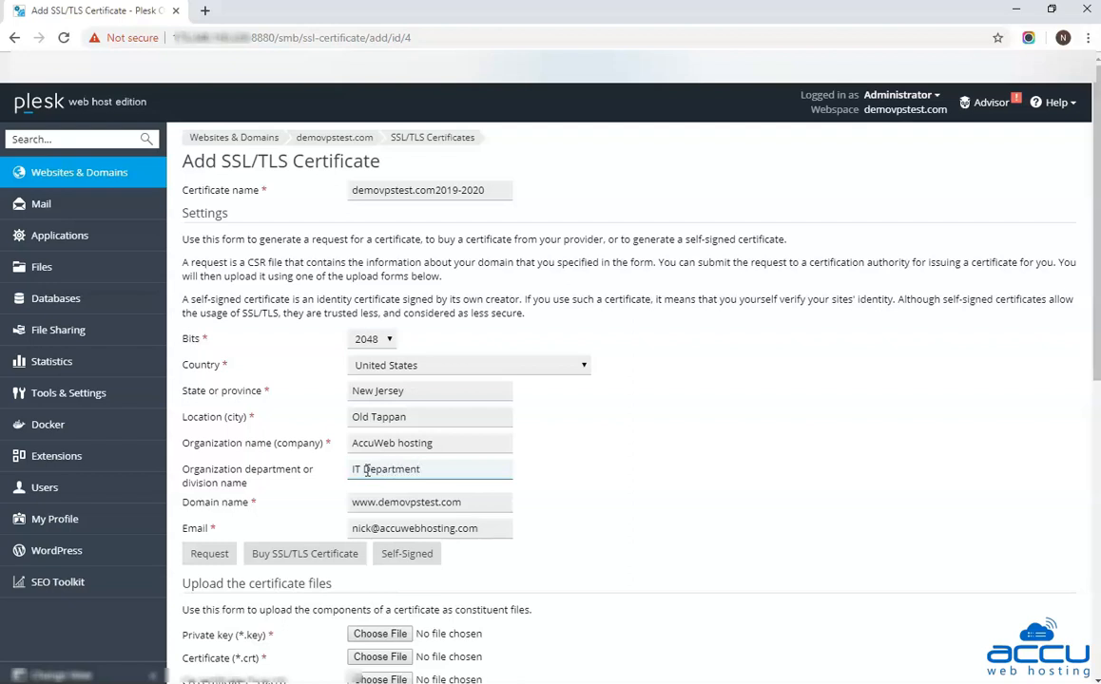
left_click(430, 468)
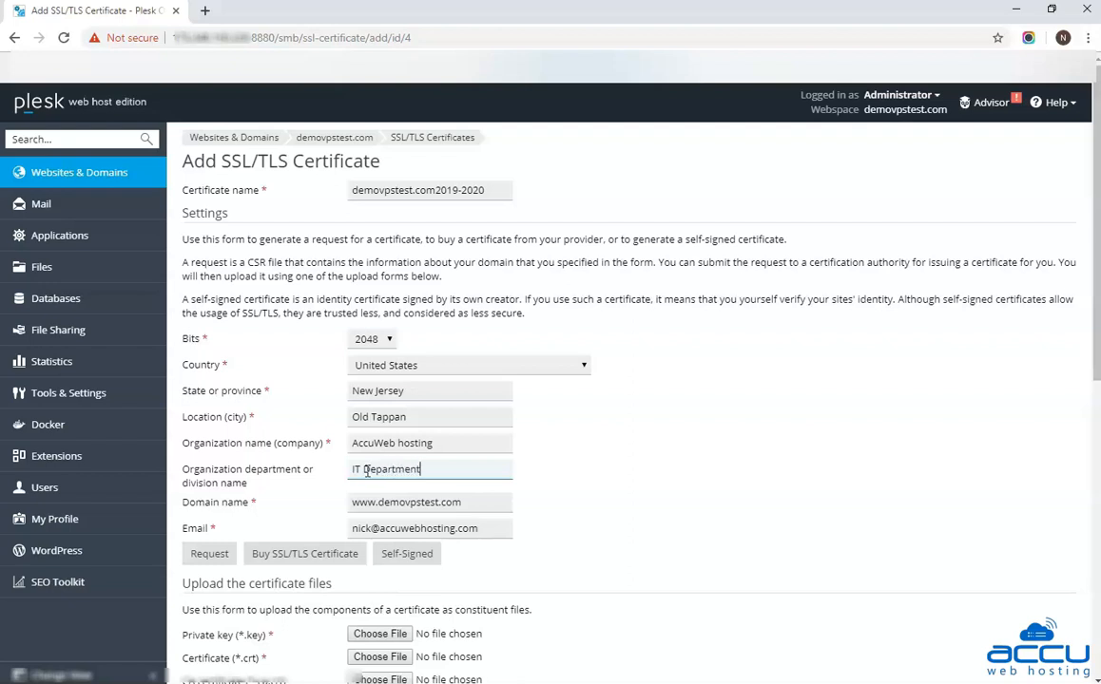
mouse_move(194, 517)
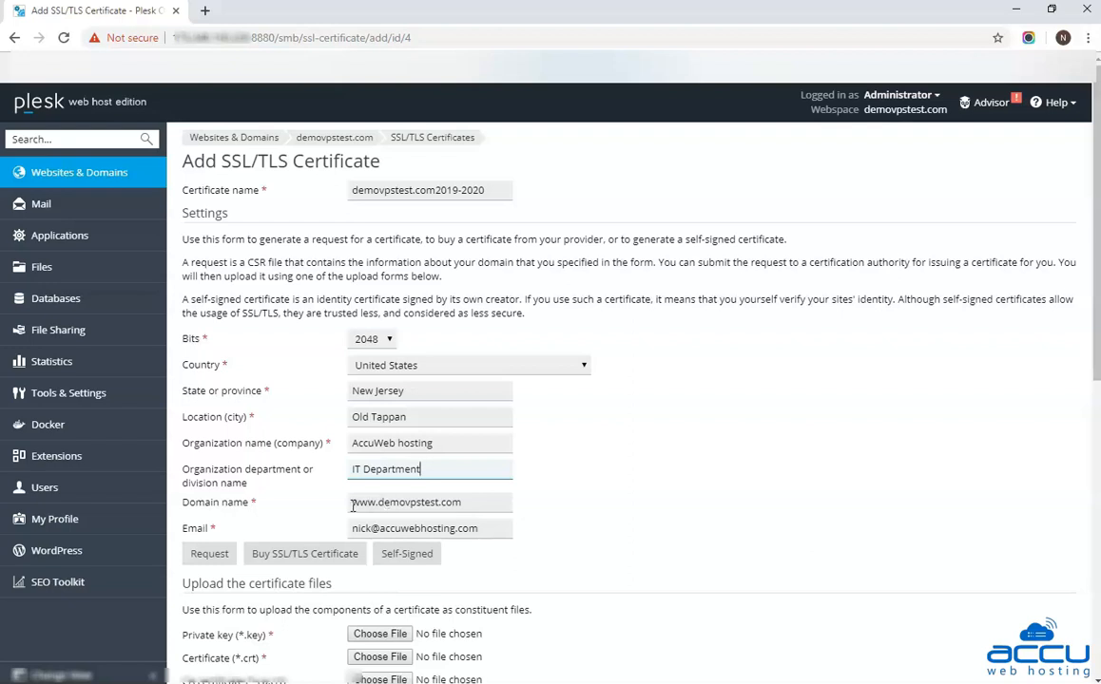
left_click(406, 502)
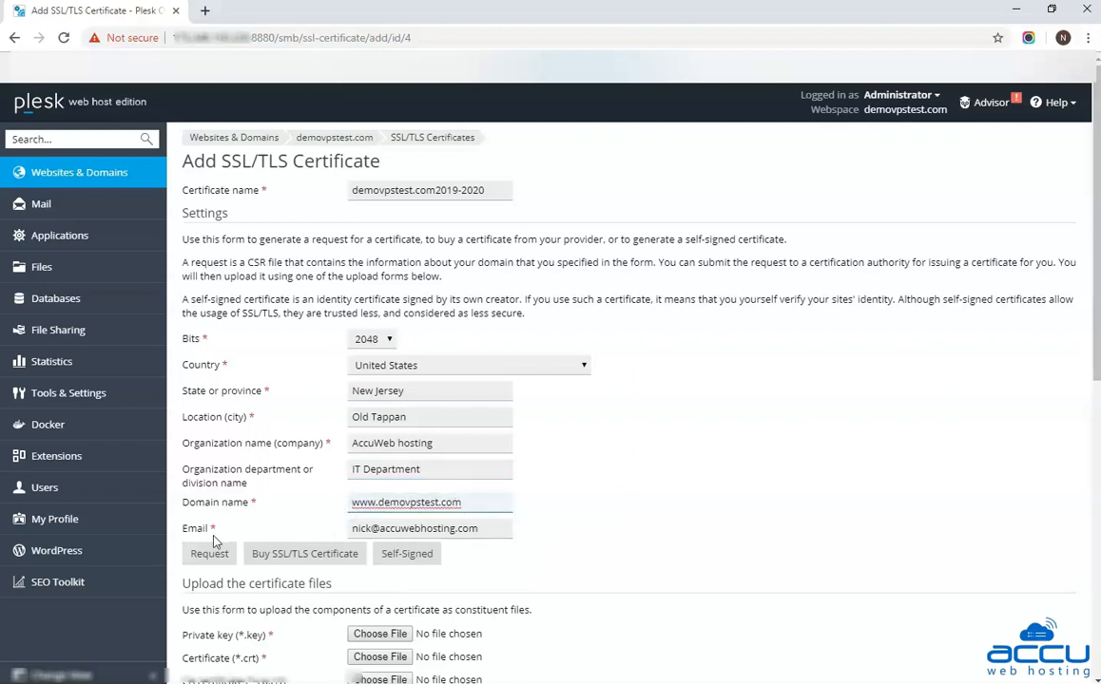
left_click(429, 501)
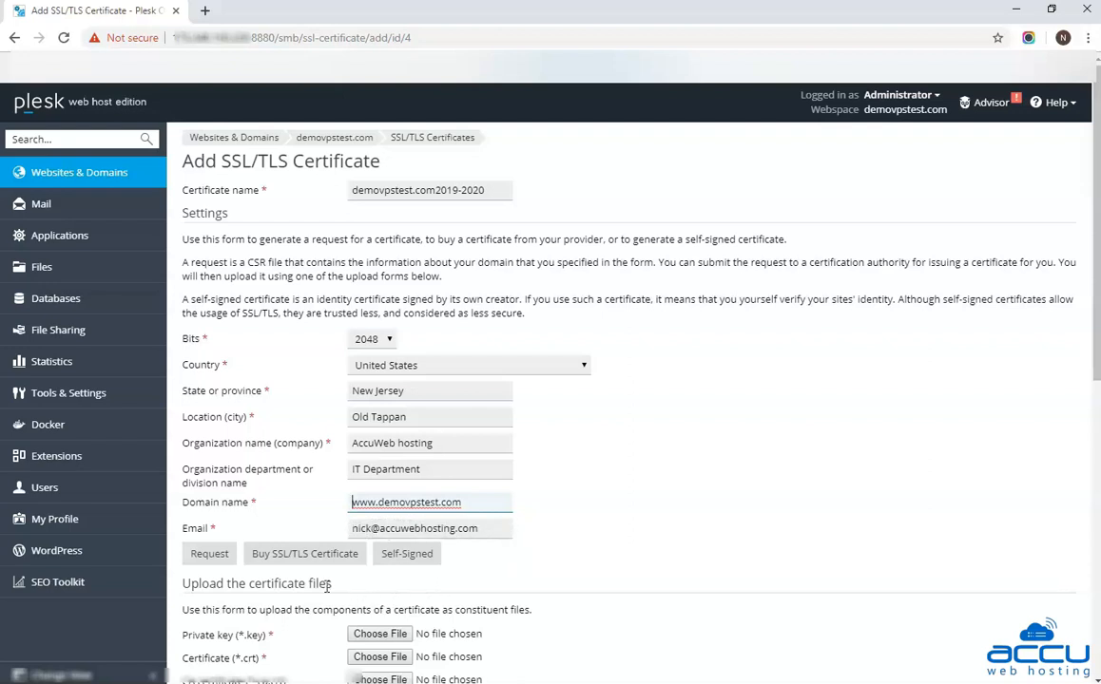
- Request the CSR so demovpstest.com2019-2020 joins the domain's certificate list
left_click(209, 553)
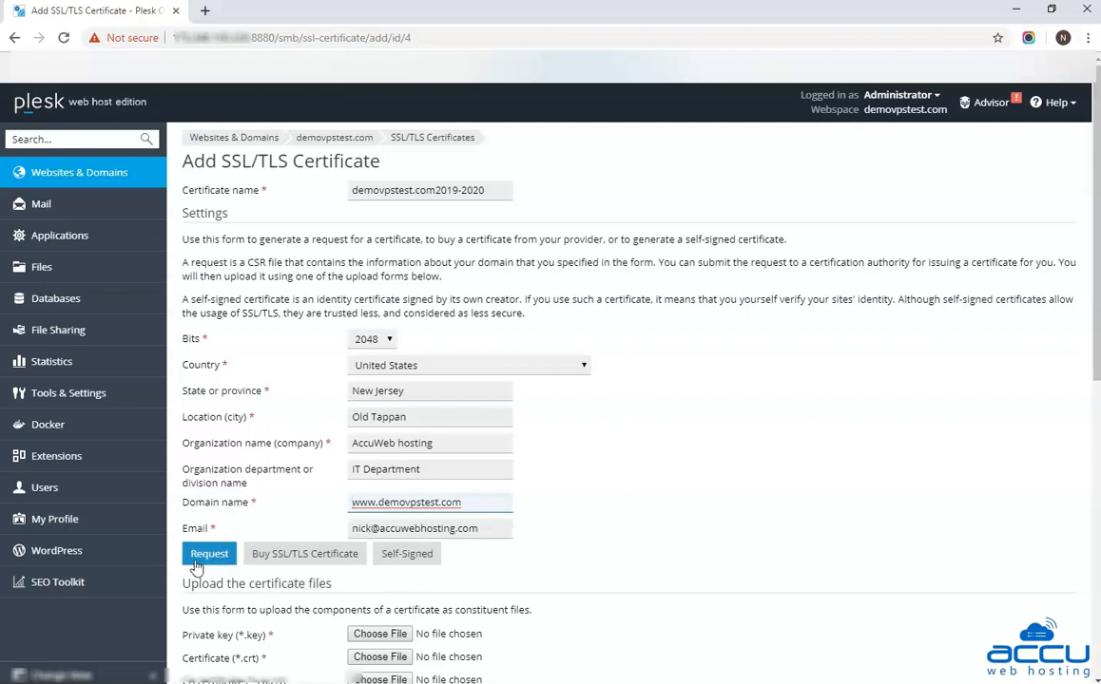
mouse_move(216, 563)
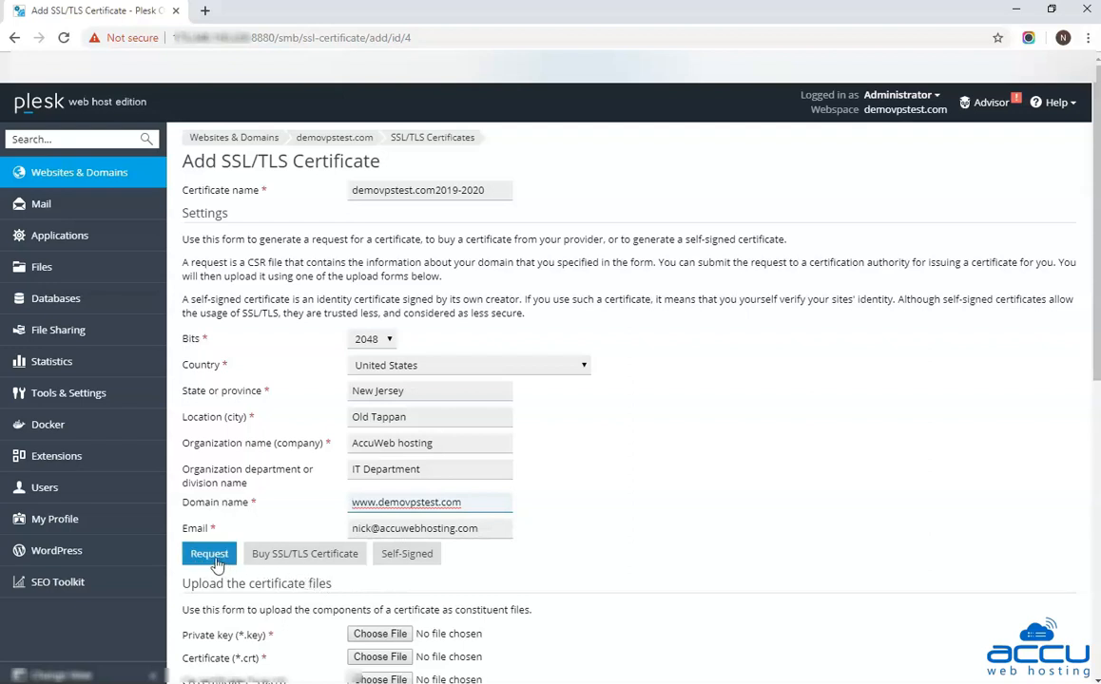
left_click(209, 553)
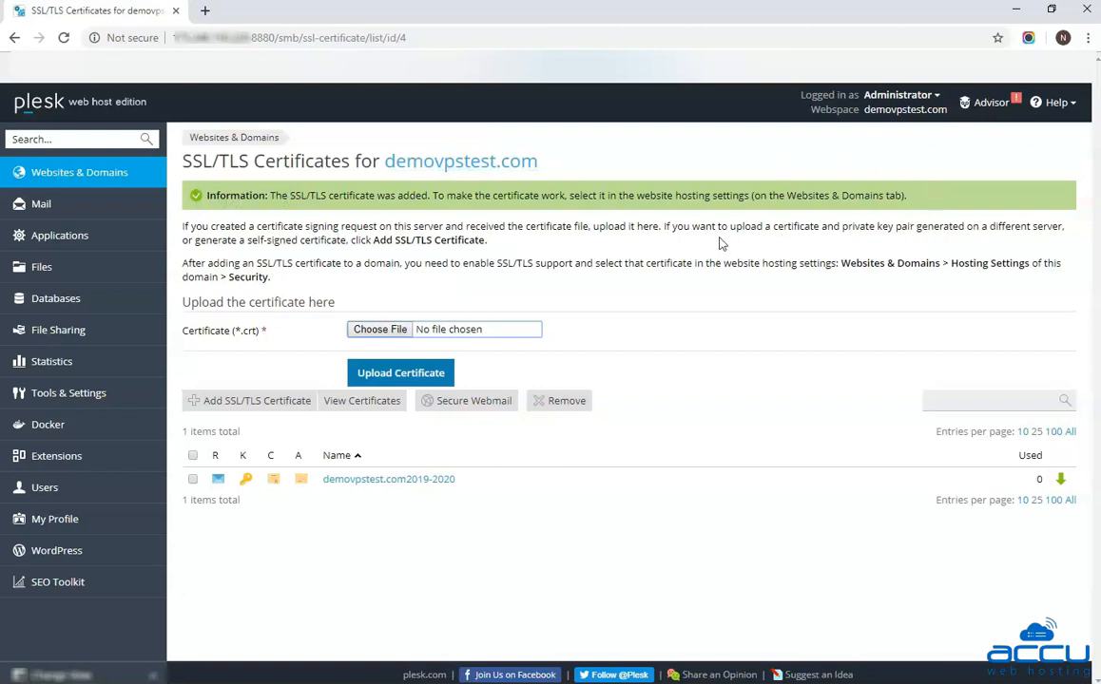
mouse_move(585, 160)
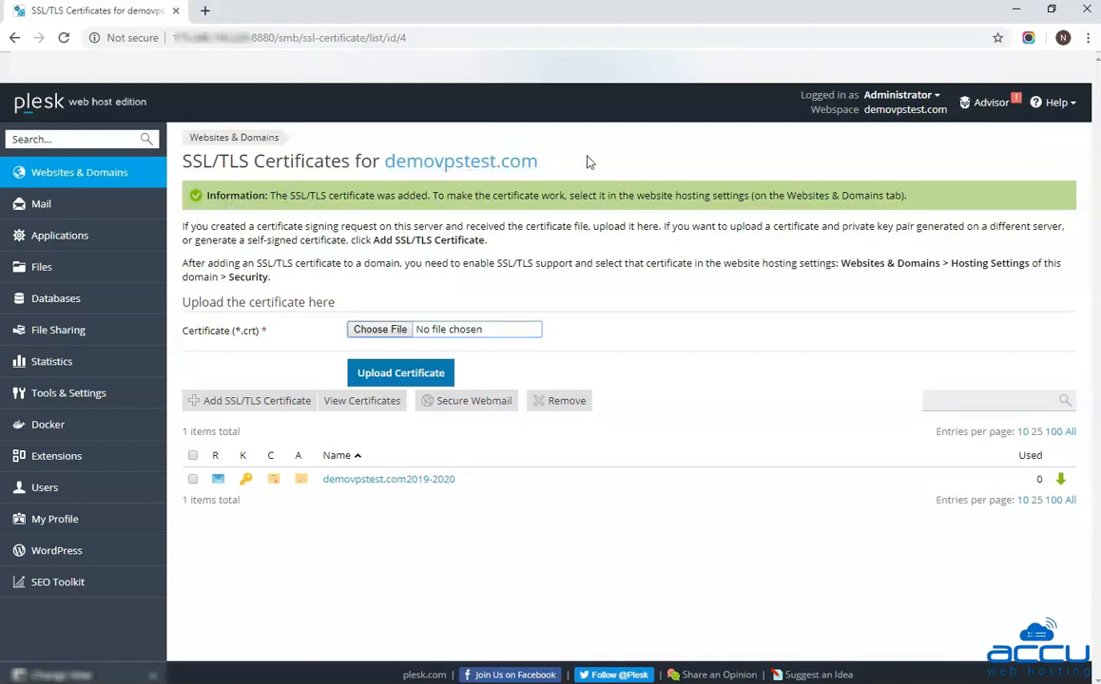
mouse_move(380, 295)
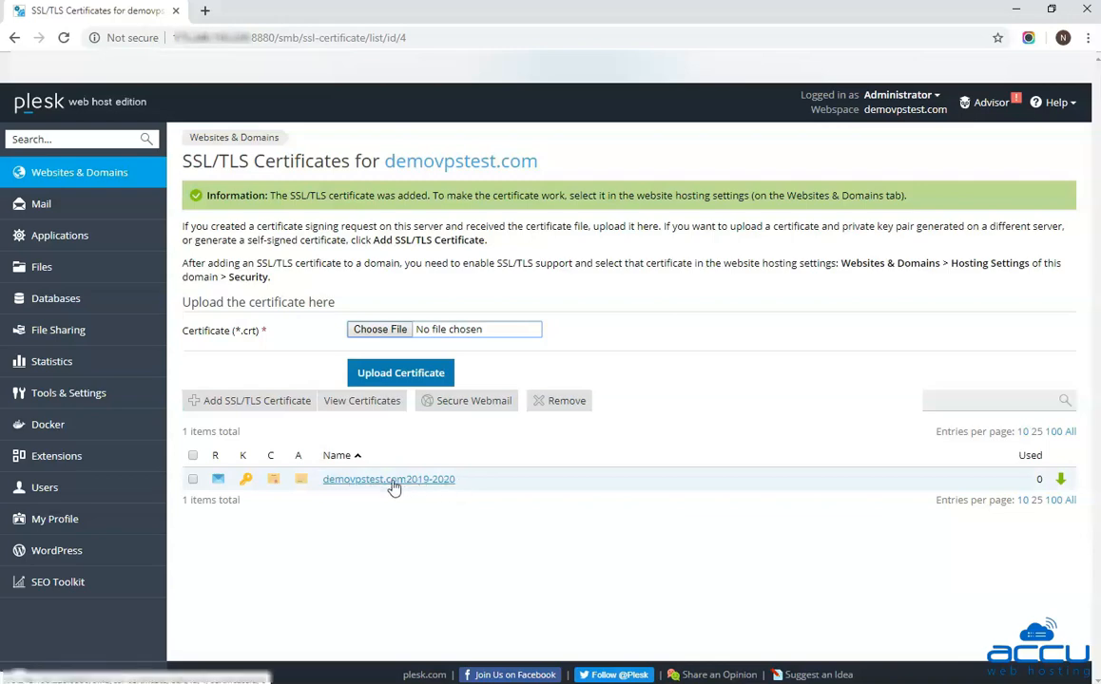
- View the demovpstest.com2019-2020 certificate's properties down to its CSR and private key
left_click(387, 479)
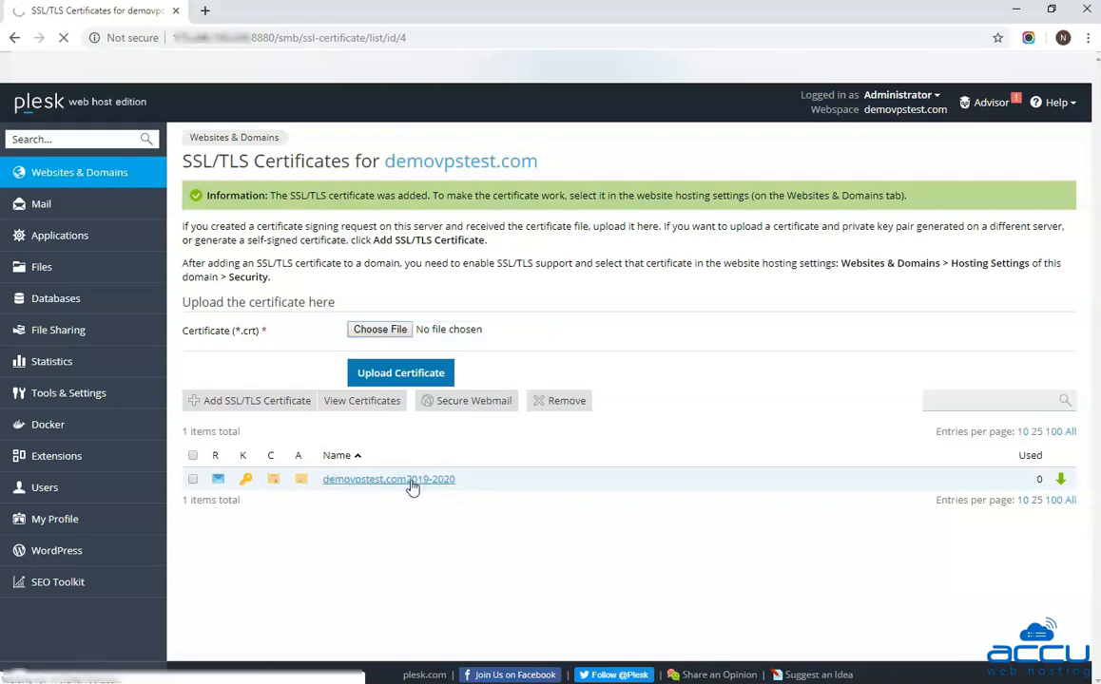
left_click(388, 479)
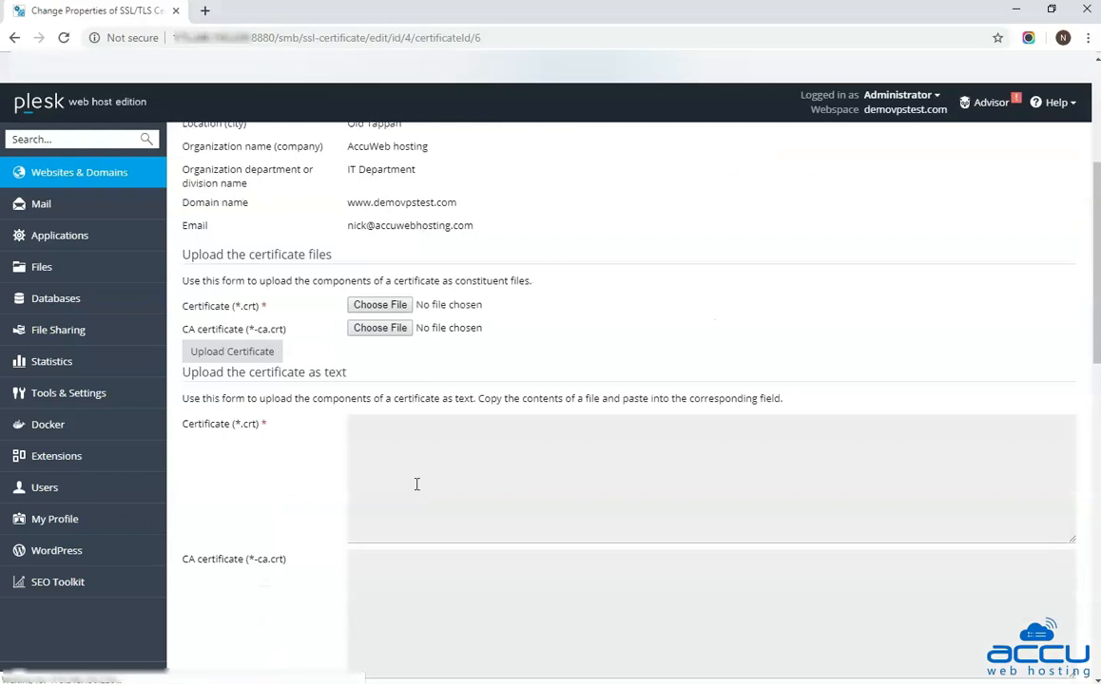
scroll("down", 3)
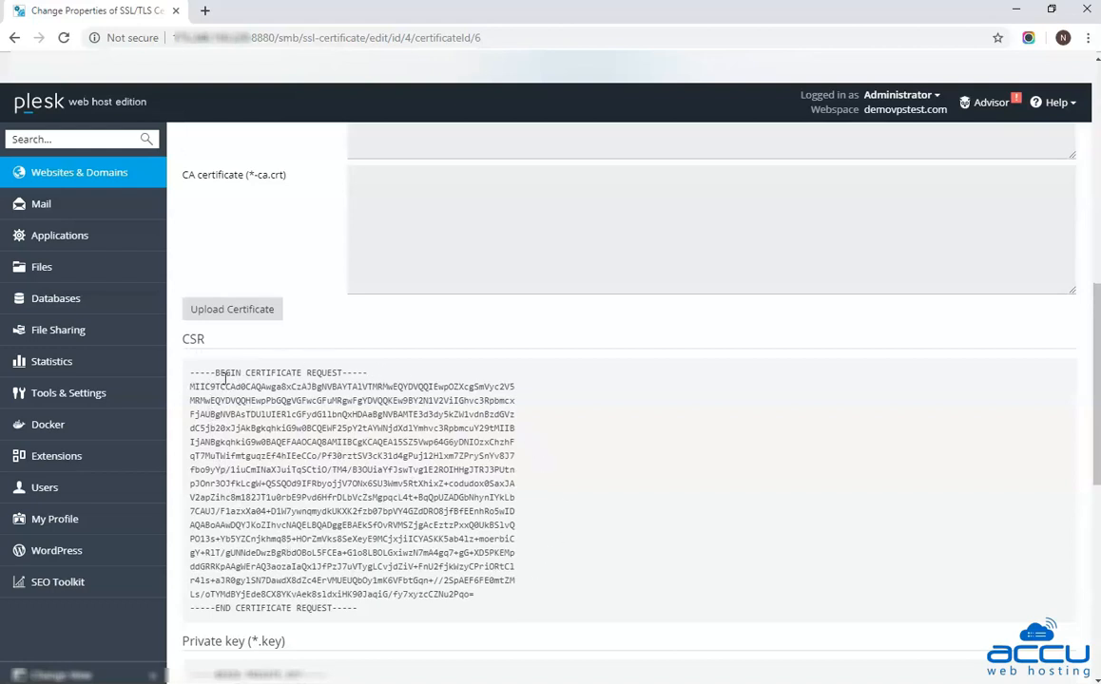
scroll("down", 3)
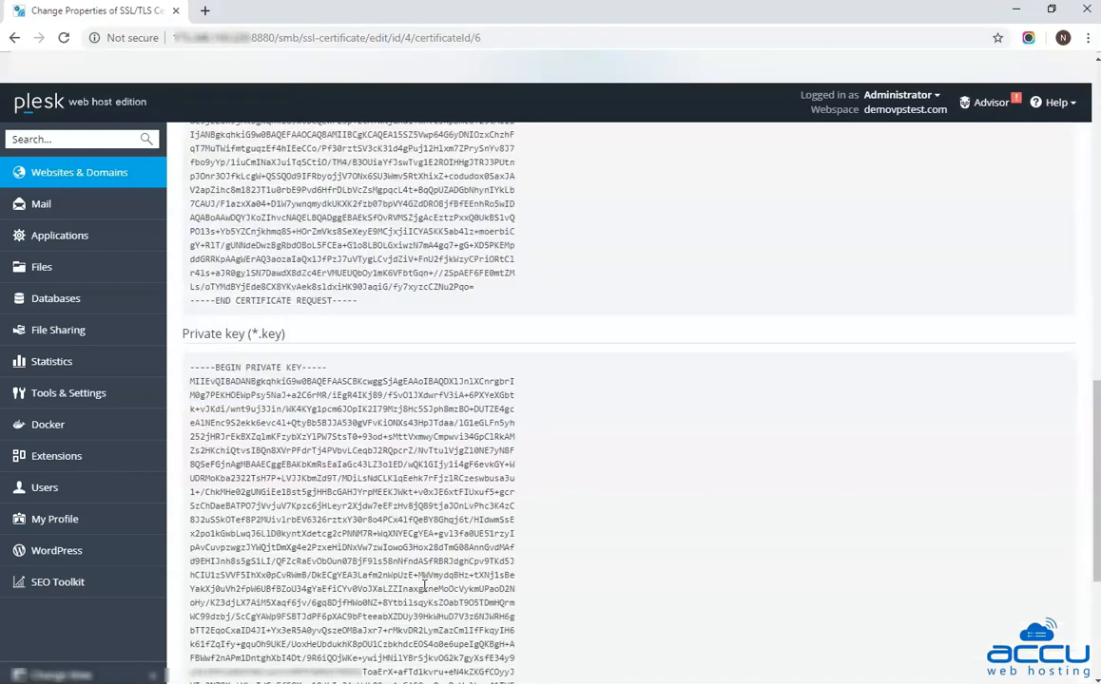
scroll("down", 3)
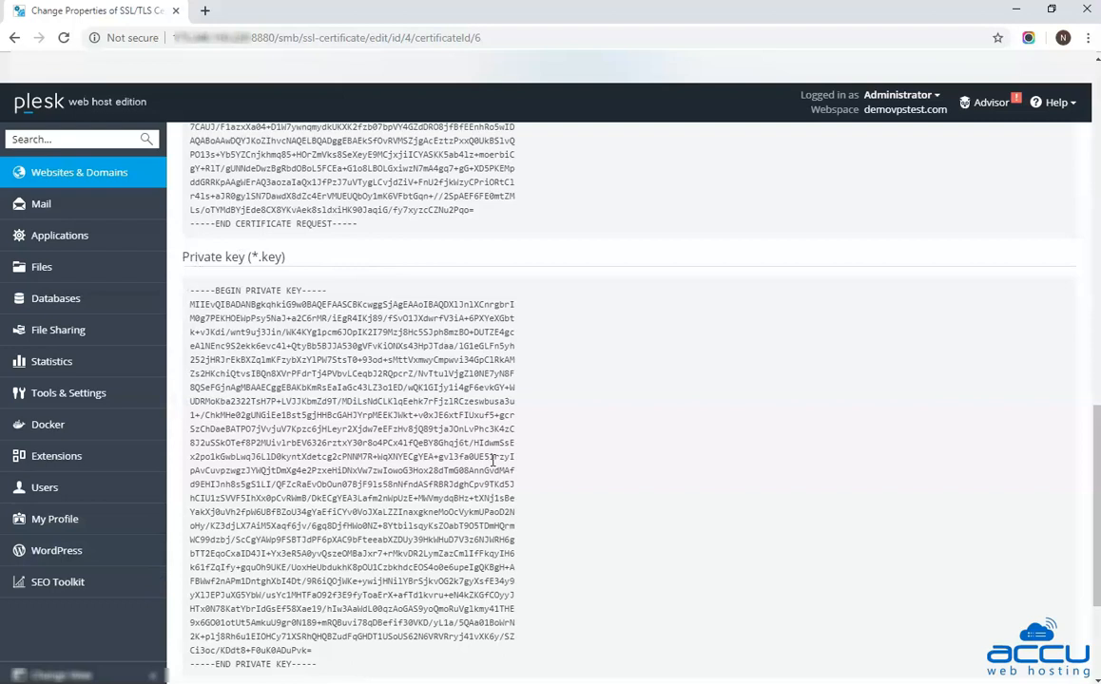
mouse_move(494, 467)
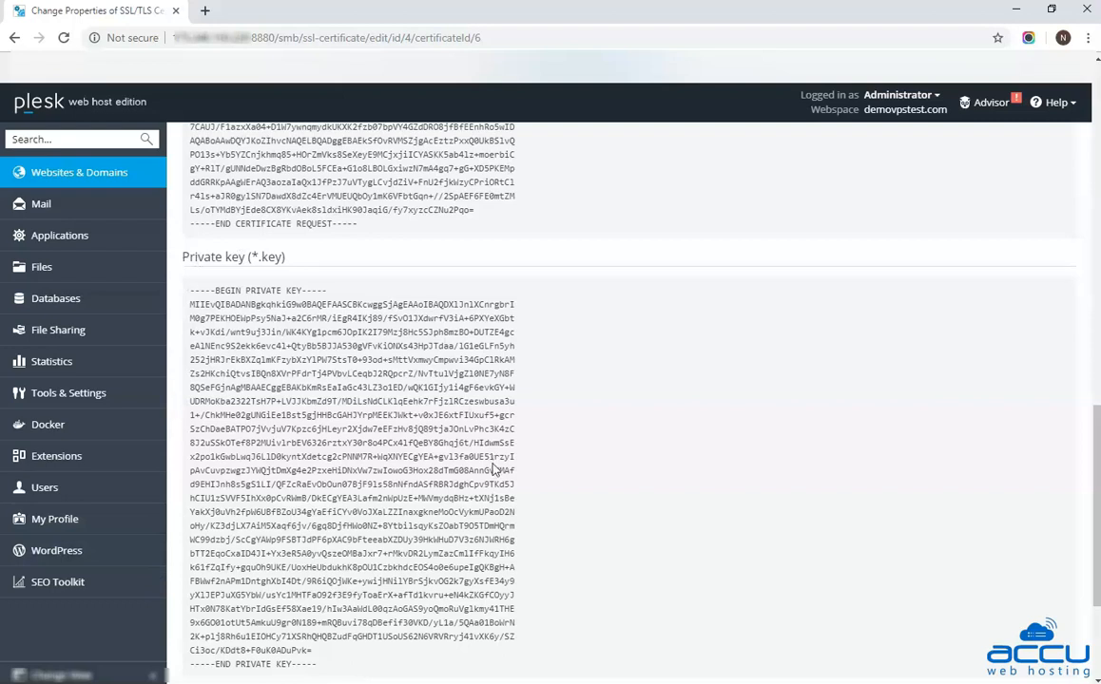